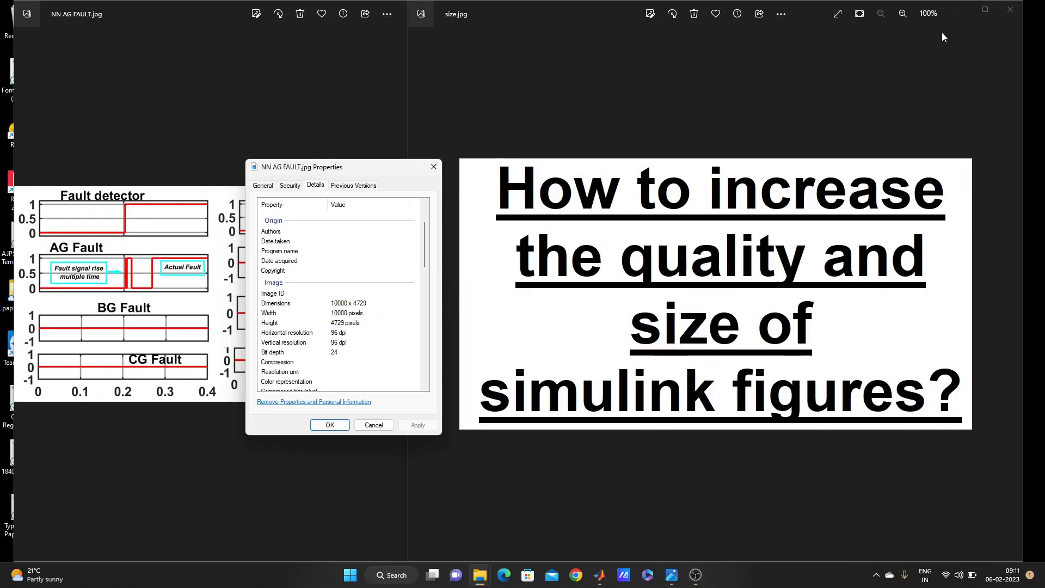
mouse_move(576, 43)
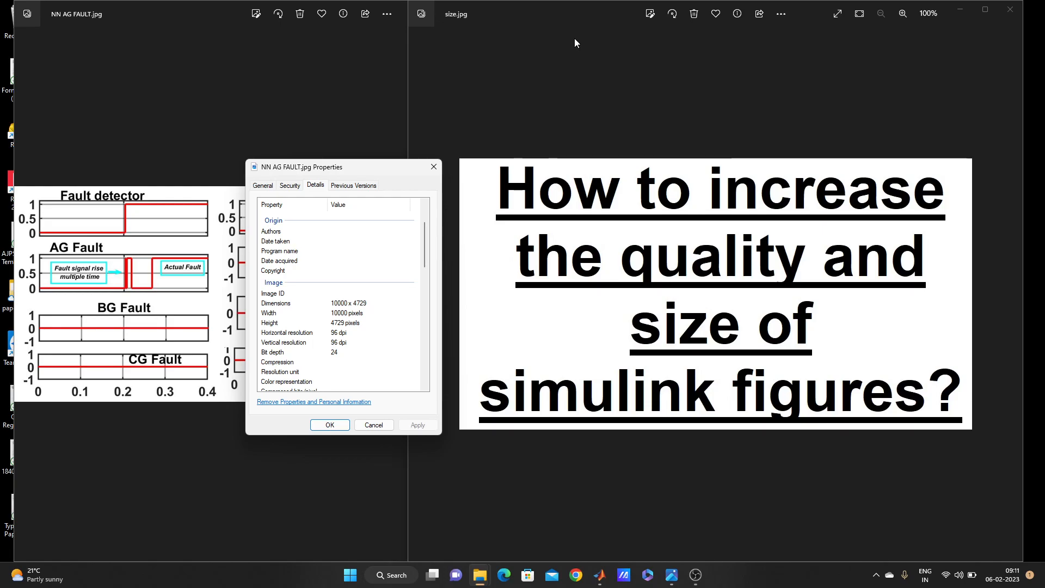
mouse_move(324, 170)
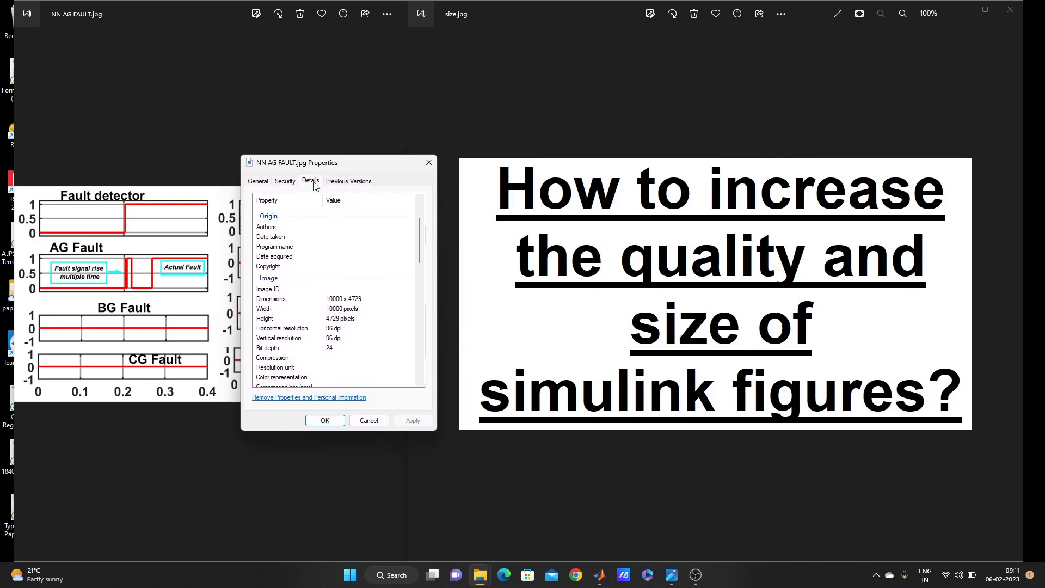
Review the 10000 × 4729, 1.65 MB image's file size and dimension details in Properties
click(268, 215)
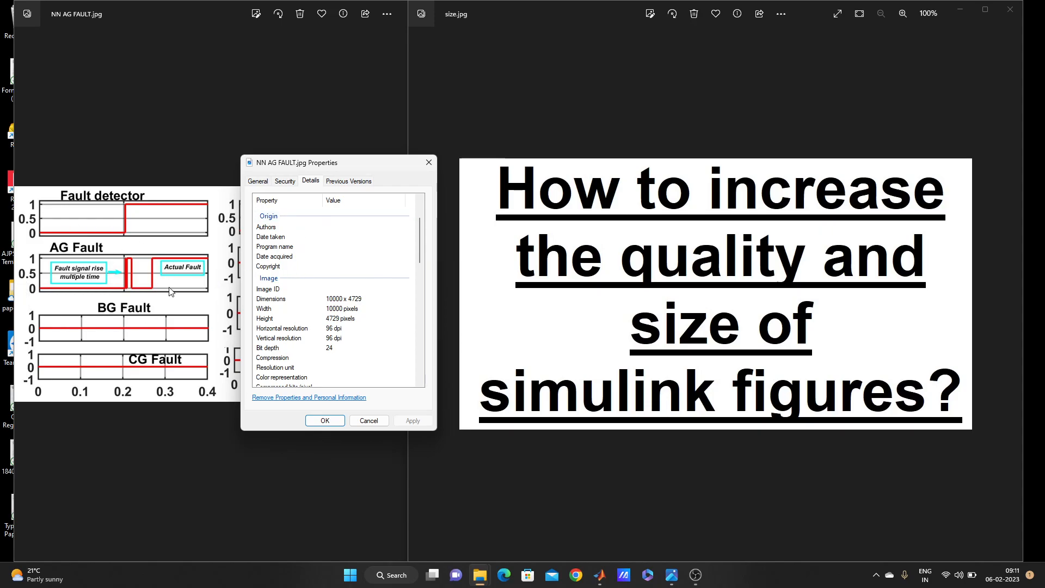
mouse_move(142, 300)
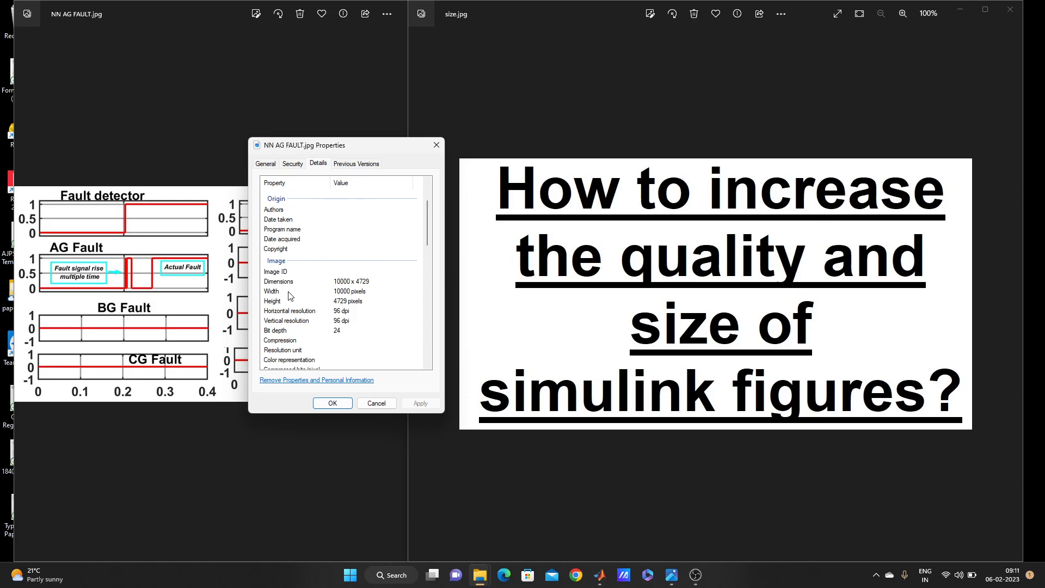
mouse_move(335, 290)
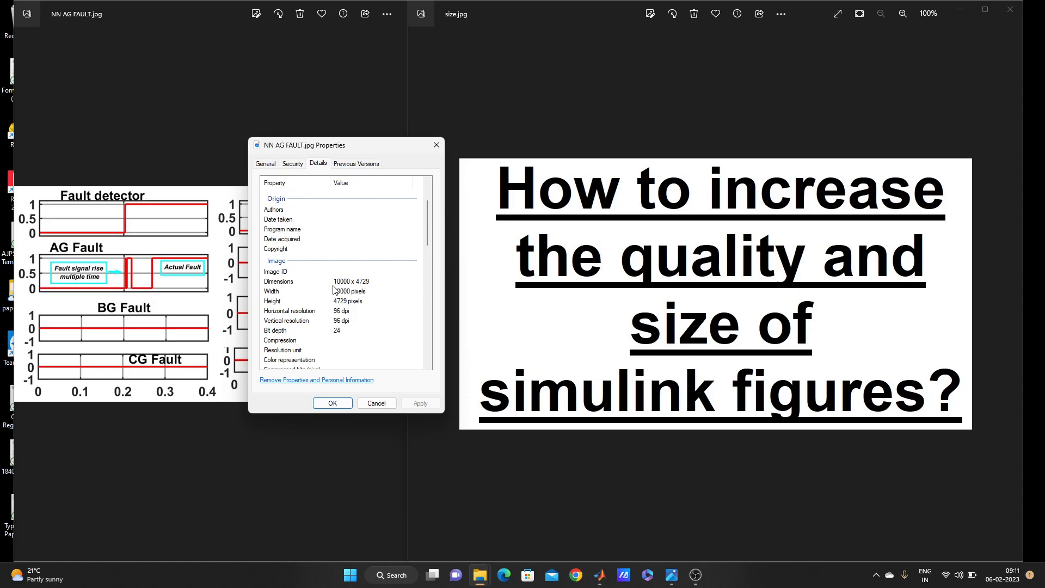
mouse_move(359, 295)
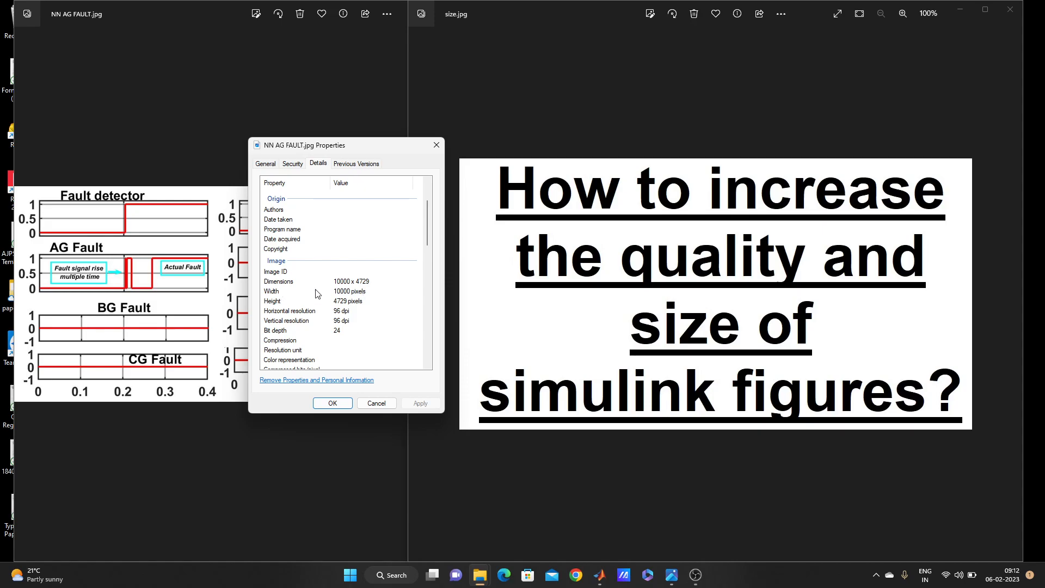
mouse_move(347, 286)
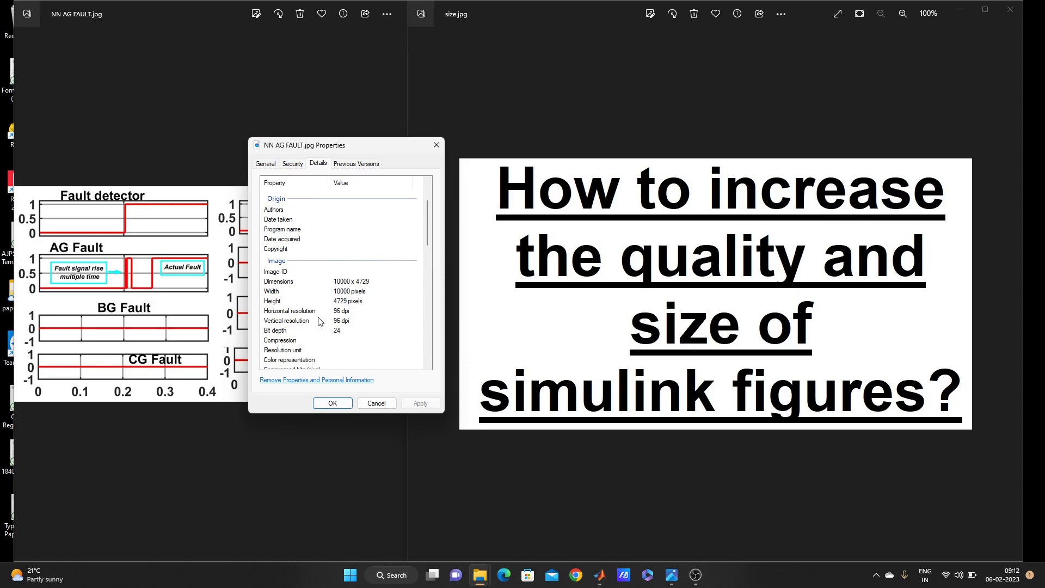
mouse_move(327, 316)
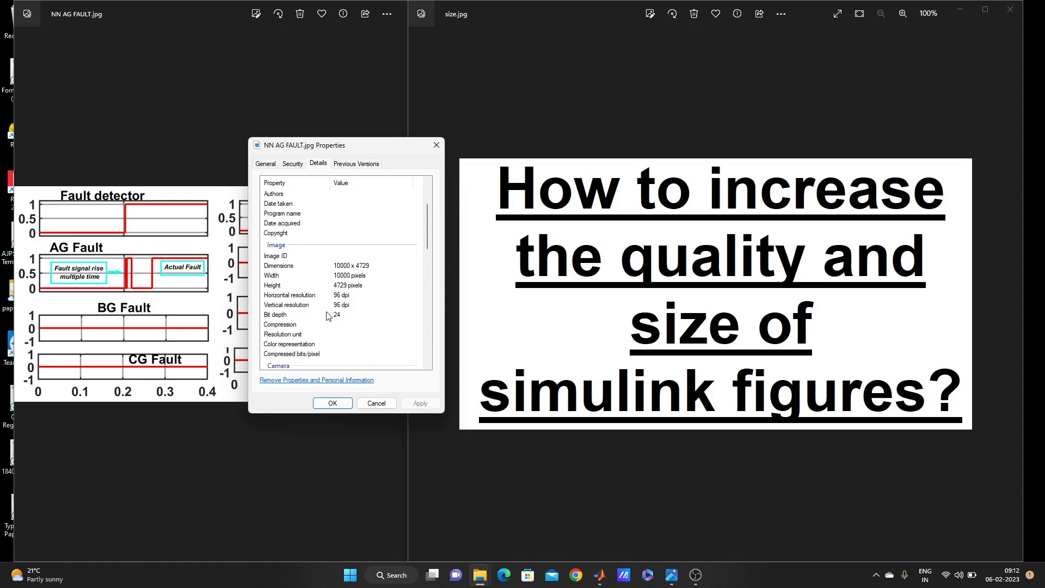
mouse_move(389, 299)
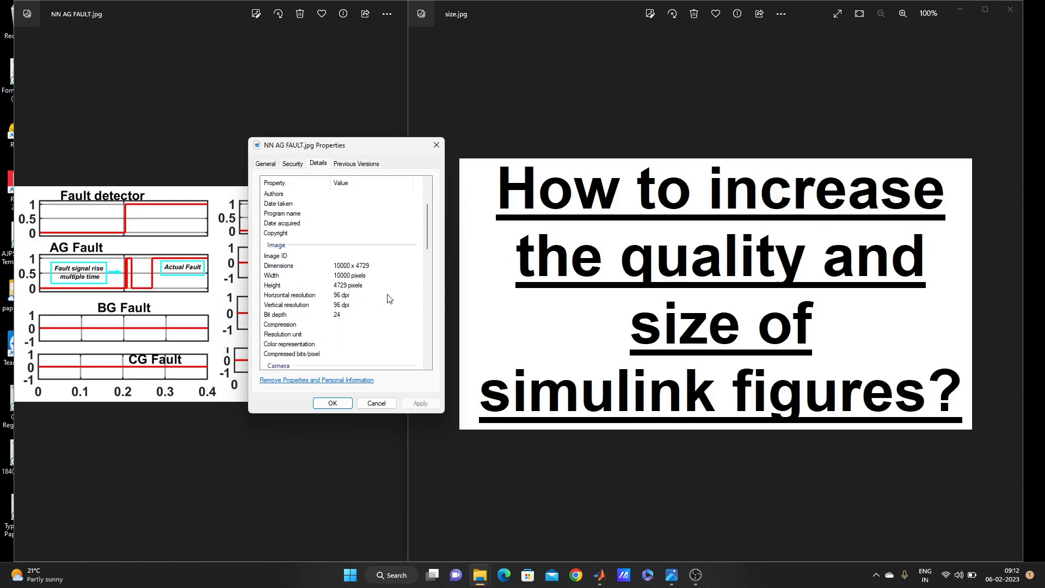
click(265, 163)
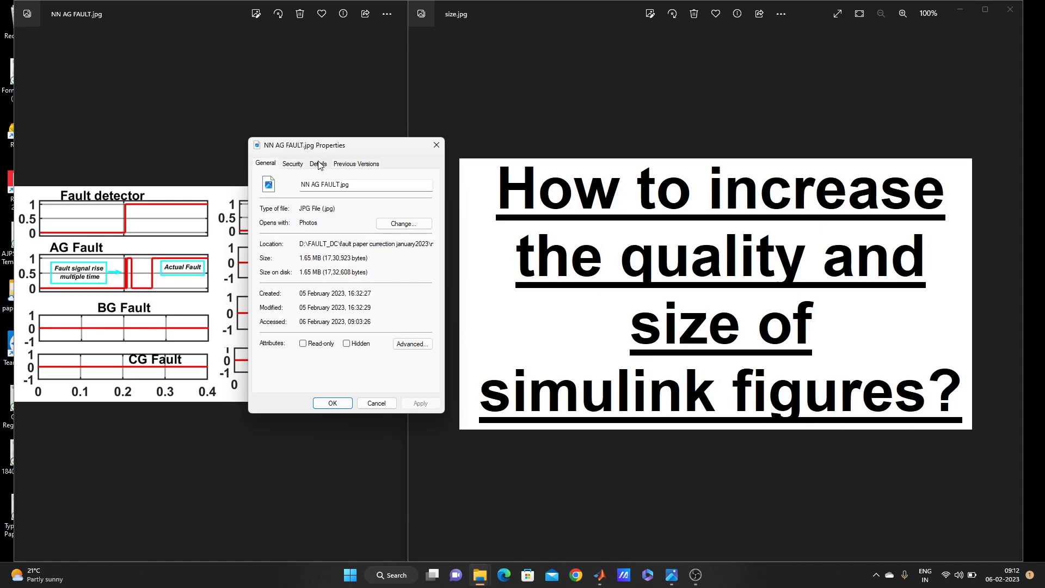
click(317, 164)
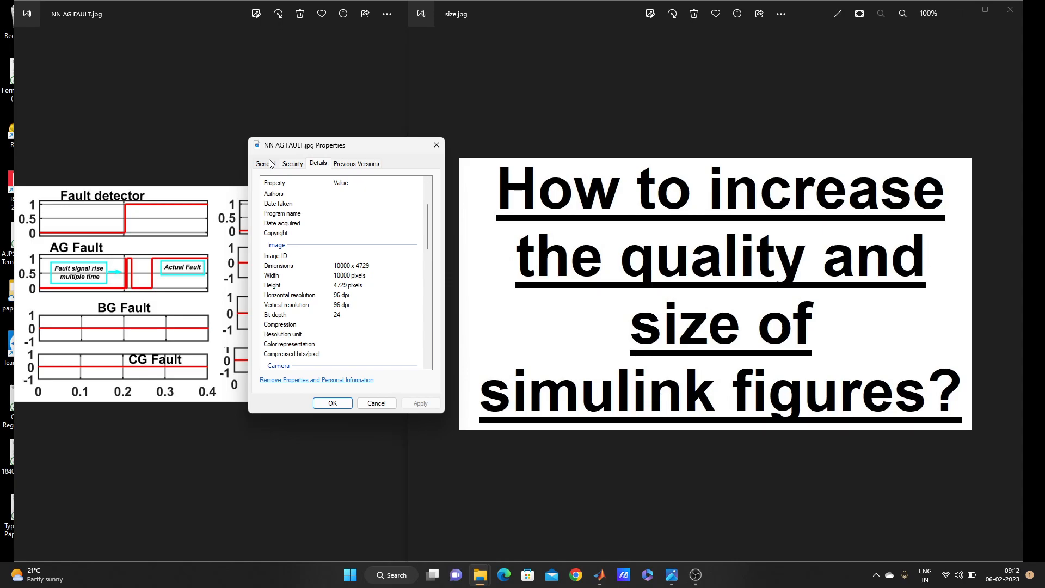
mouse_move(479, 574)
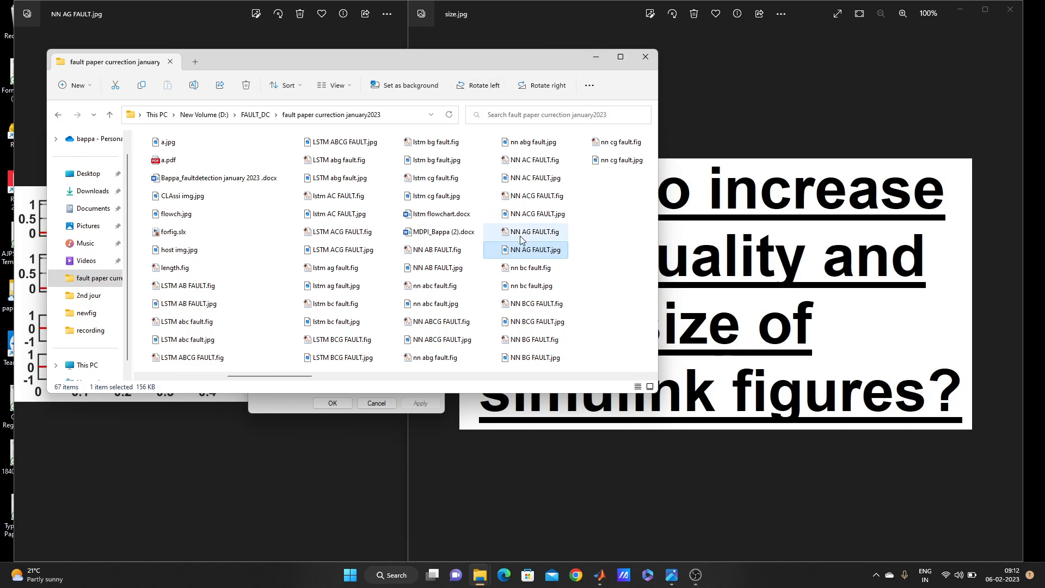
Open the older NN AG FAULT.jpg's Properties Details, showing 156 KB at 1920 × 673 pixels
double_click(531, 249)
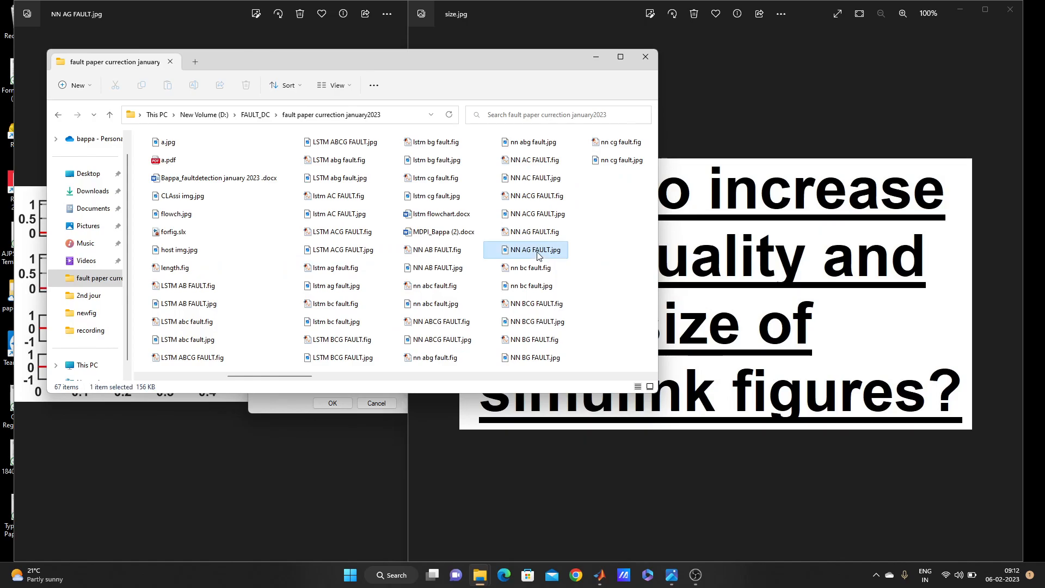
right_click(533, 249)
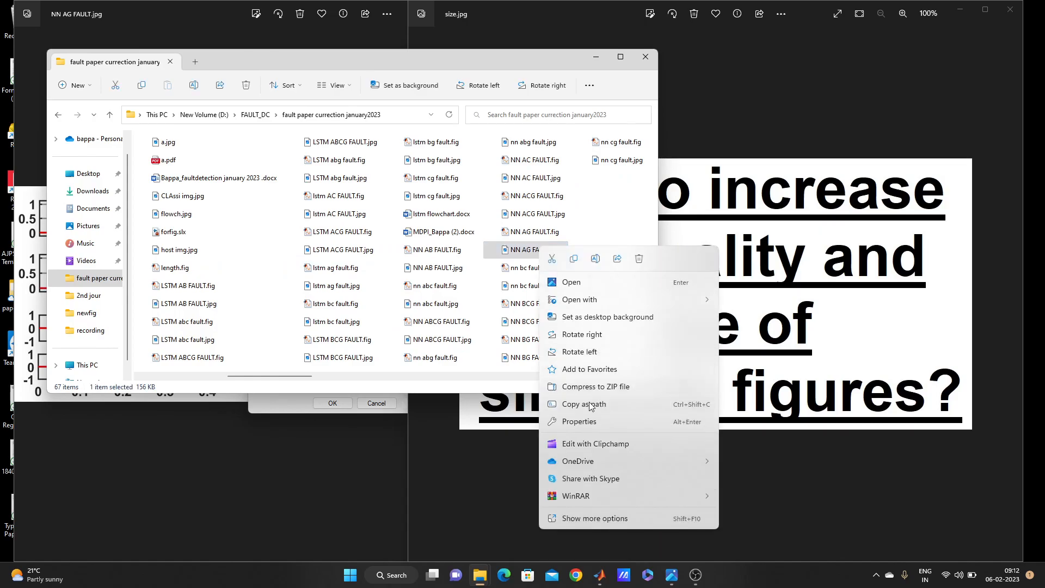
click(579, 421)
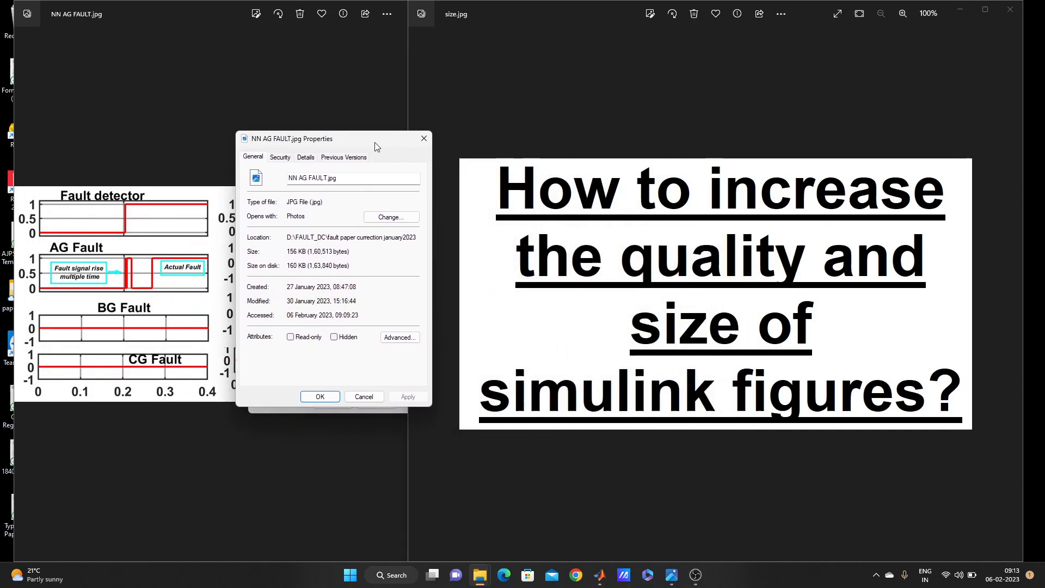
drag(334, 139, 333, 146)
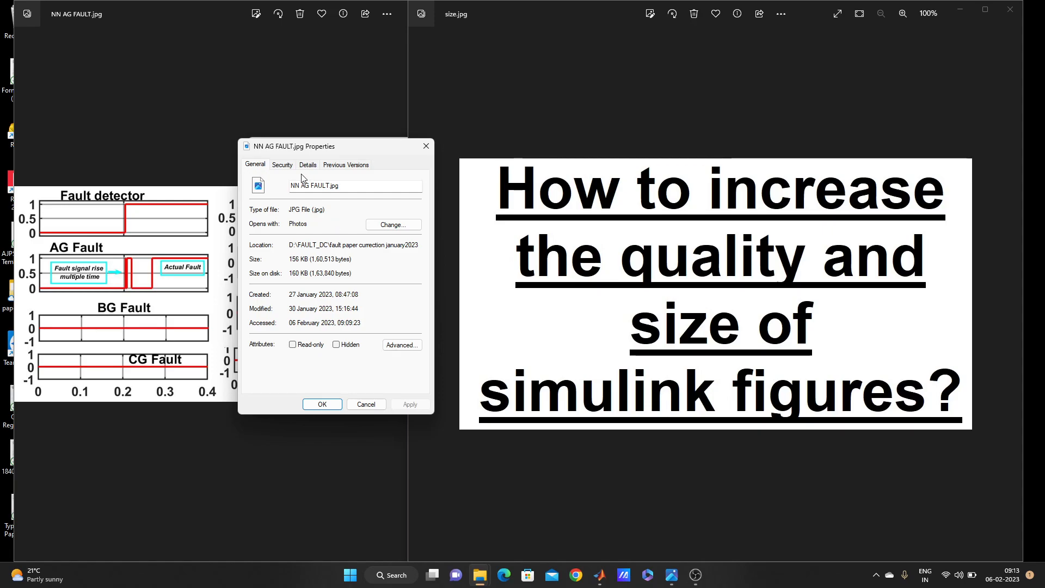
click(307, 164)
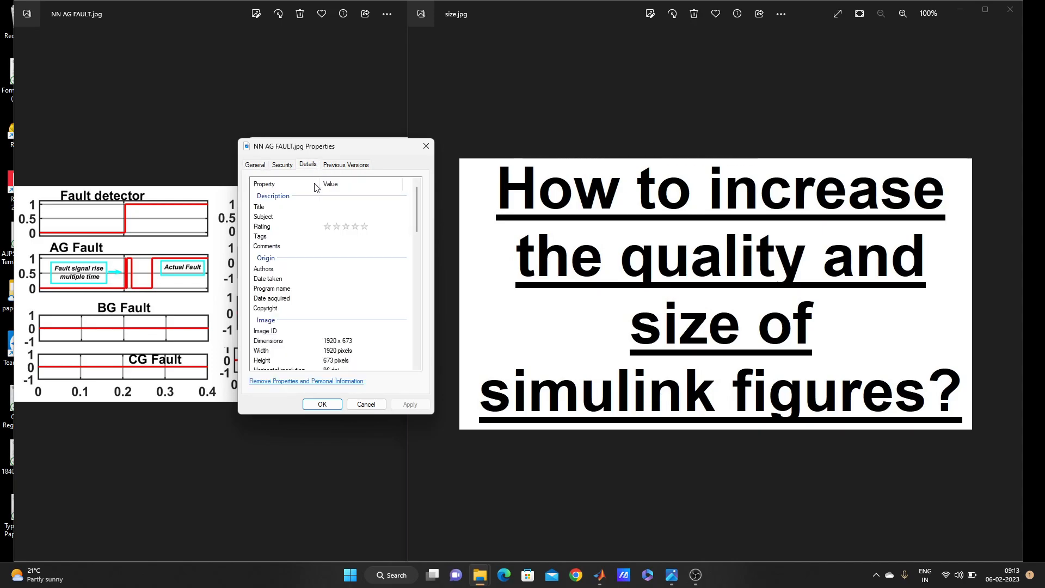
scroll(down, 3)
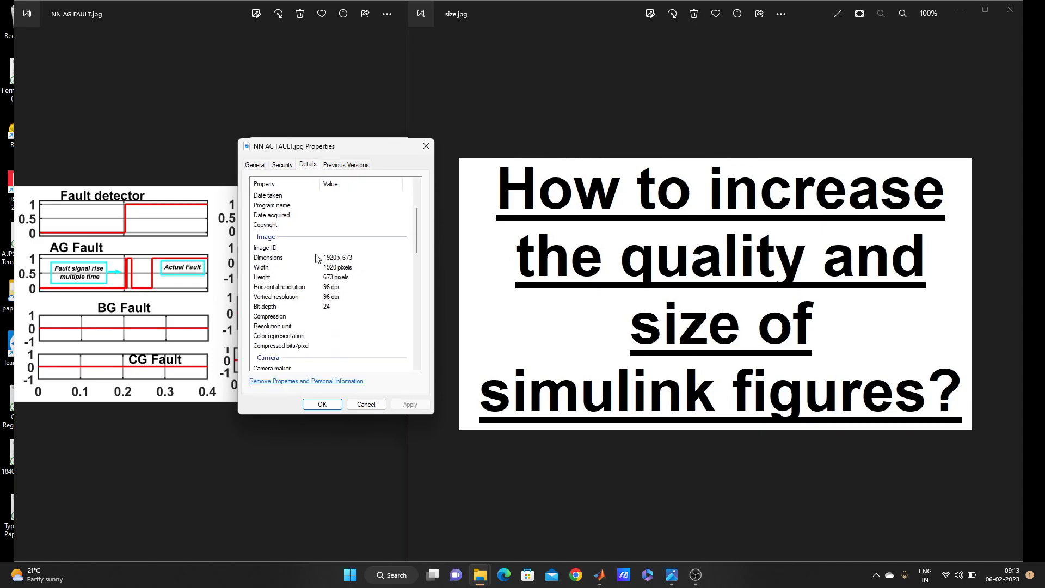
mouse_move(328, 275)
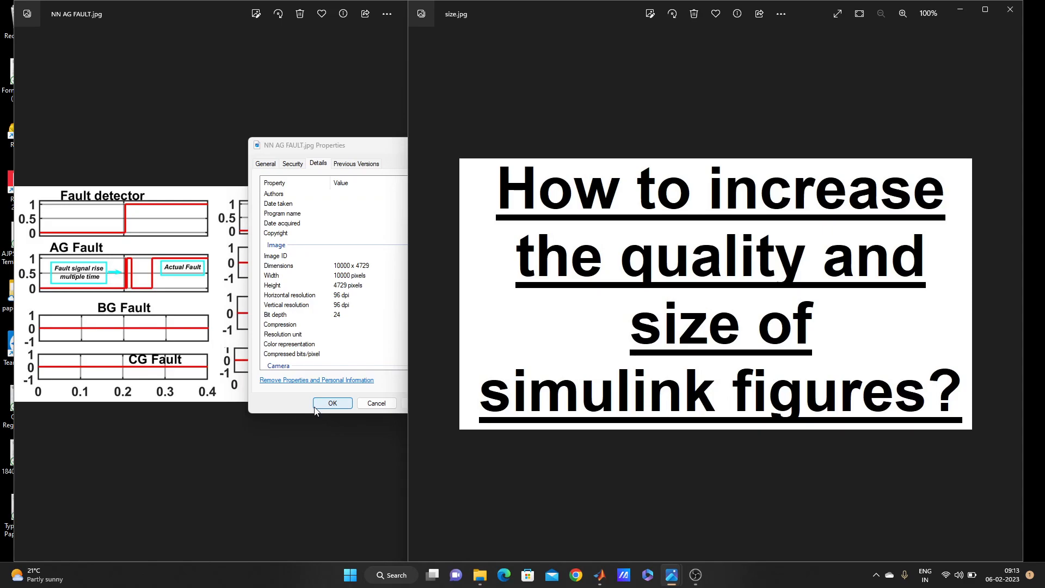
Close the image properties and open LSTM abc fault.fig from MATLAB's Current Folder
click(332, 404)
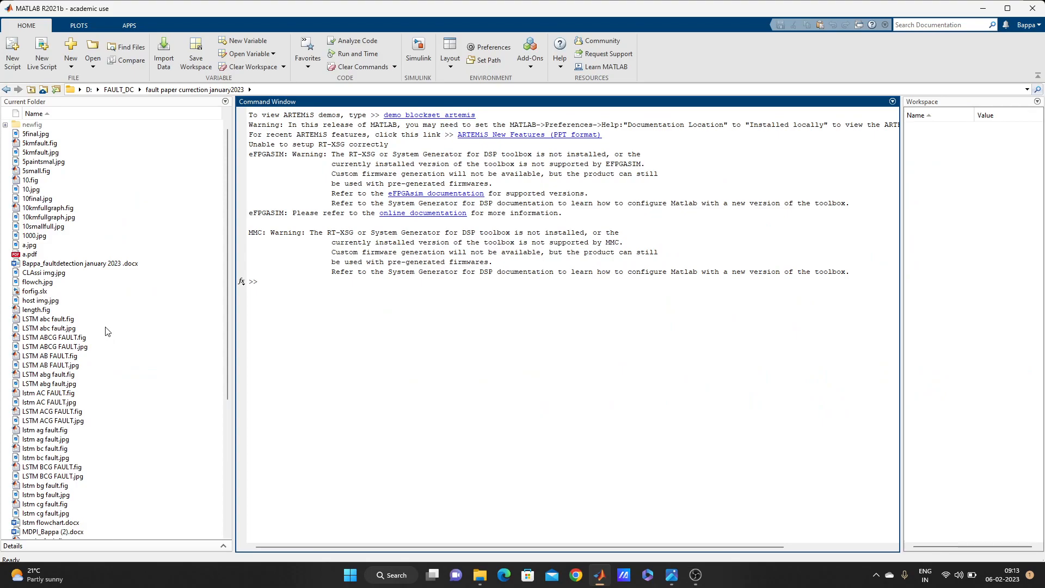
mouse_move(72, 353)
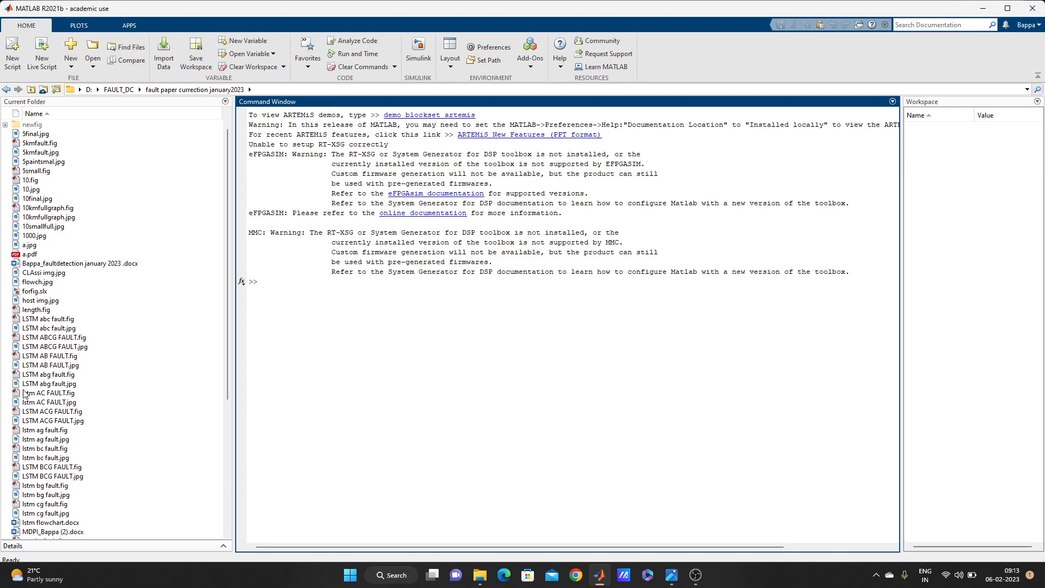
mouse_move(31, 333)
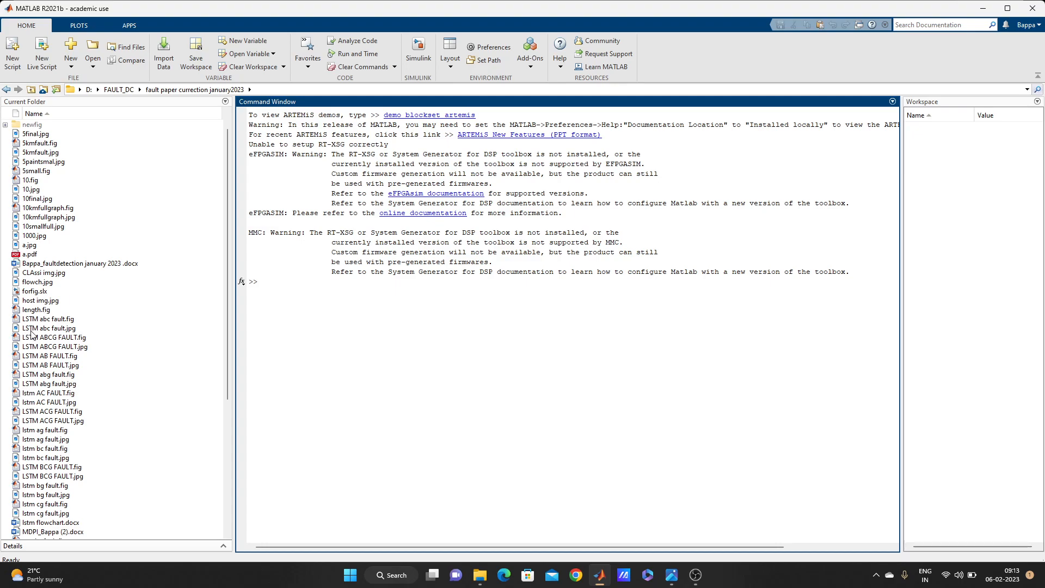
click(47, 319)
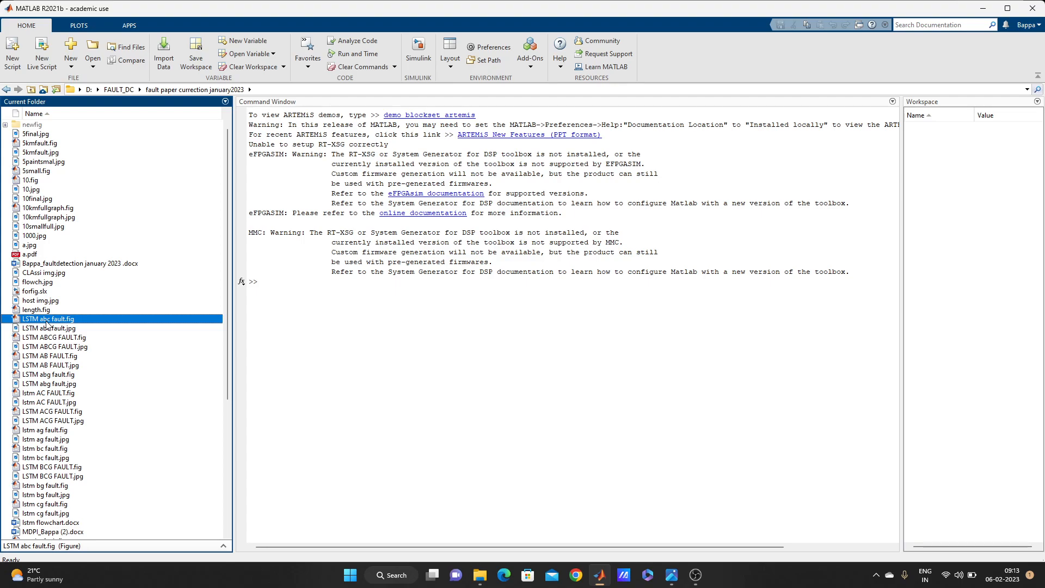
double_click(47, 318)
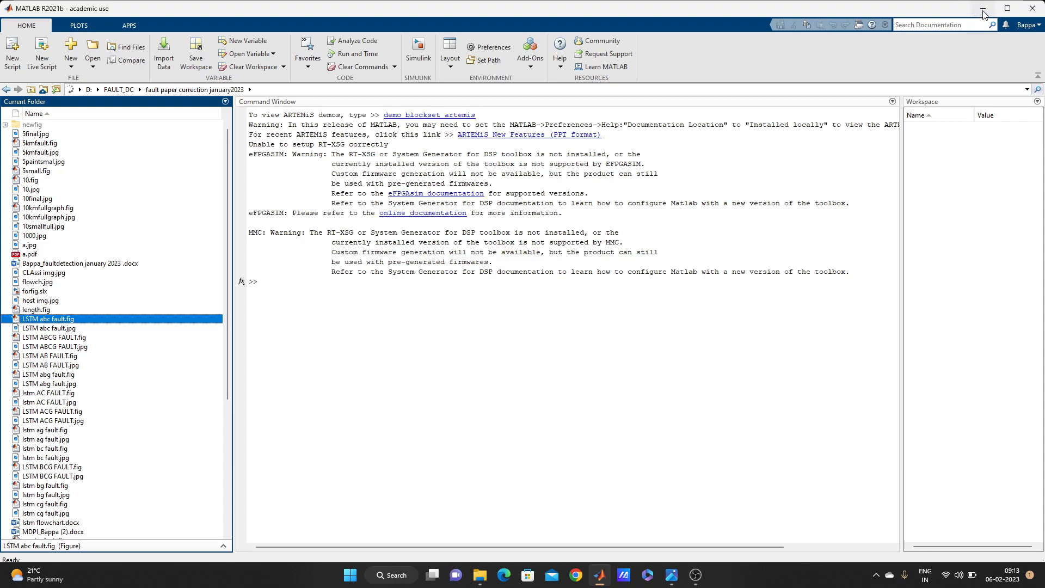
mouse_move(983, 10)
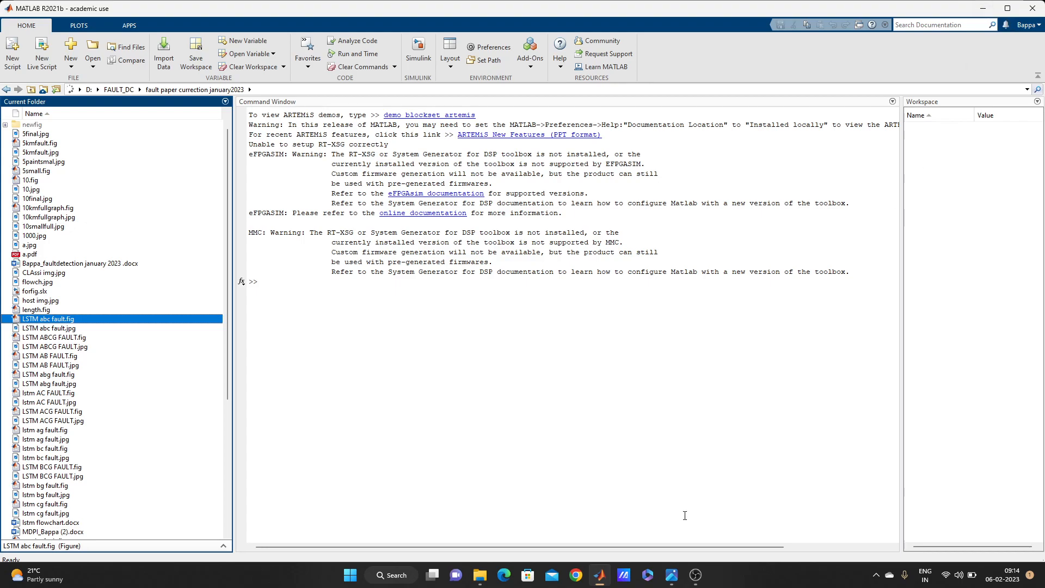
Minimize the Figure 1 fault-detection window to reveal MATLAB and the image viewer
double_click(48, 318)
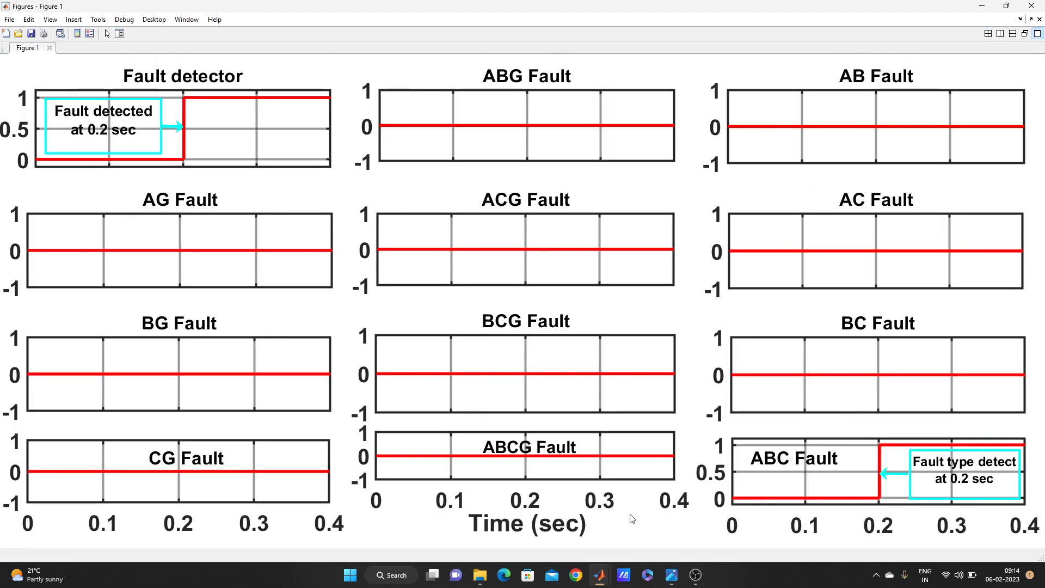
mouse_move(250, 100)
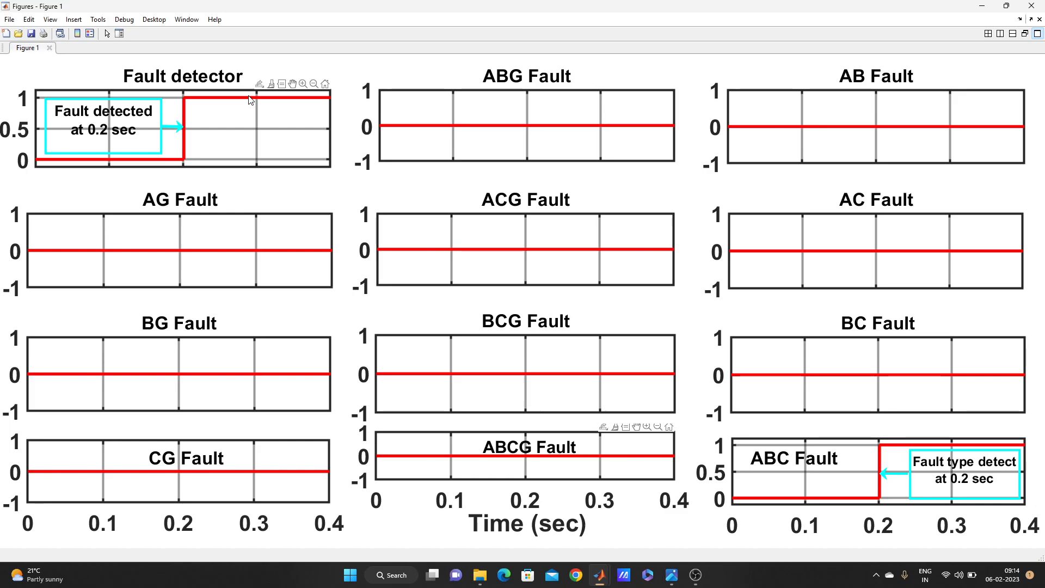
mouse_move(300, 193)
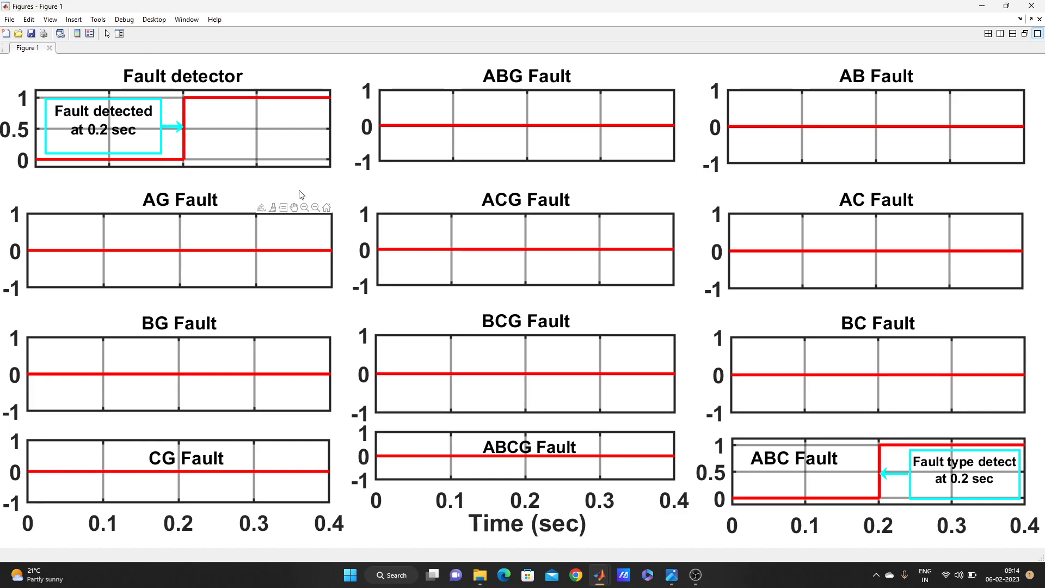
mouse_move(525, 314)
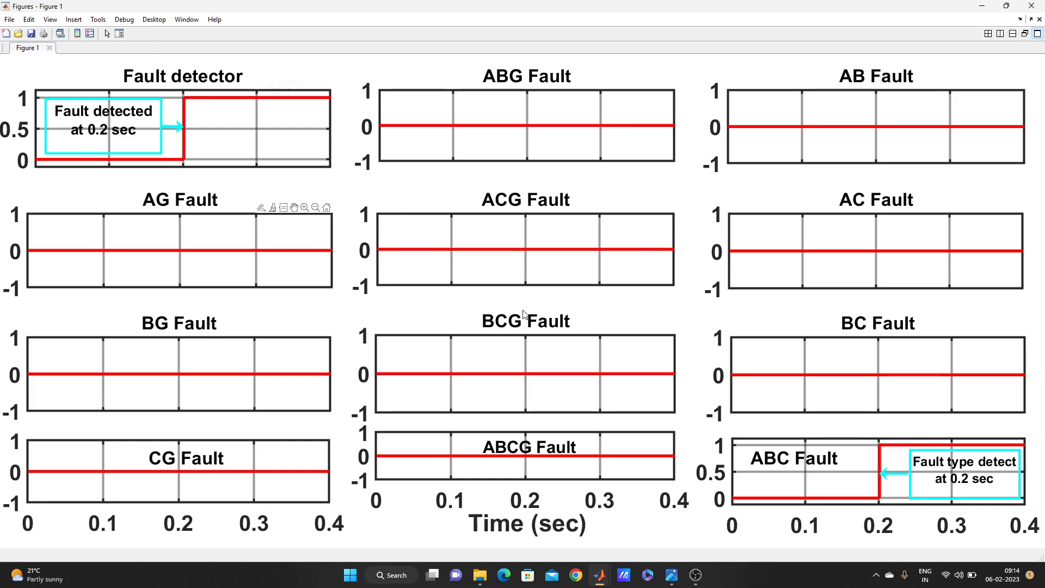
mouse_move(523, 314)
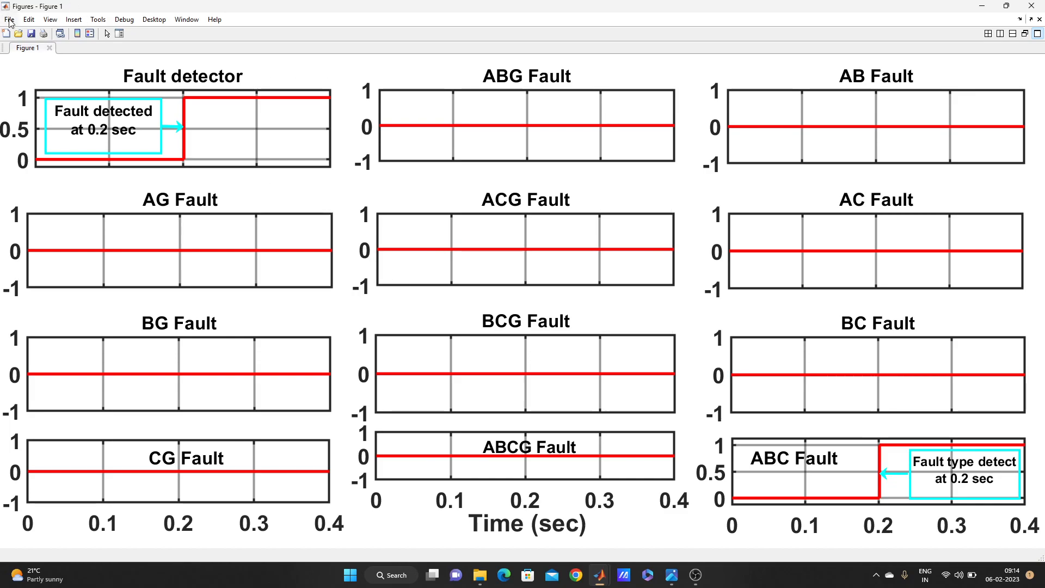
click(9, 19)
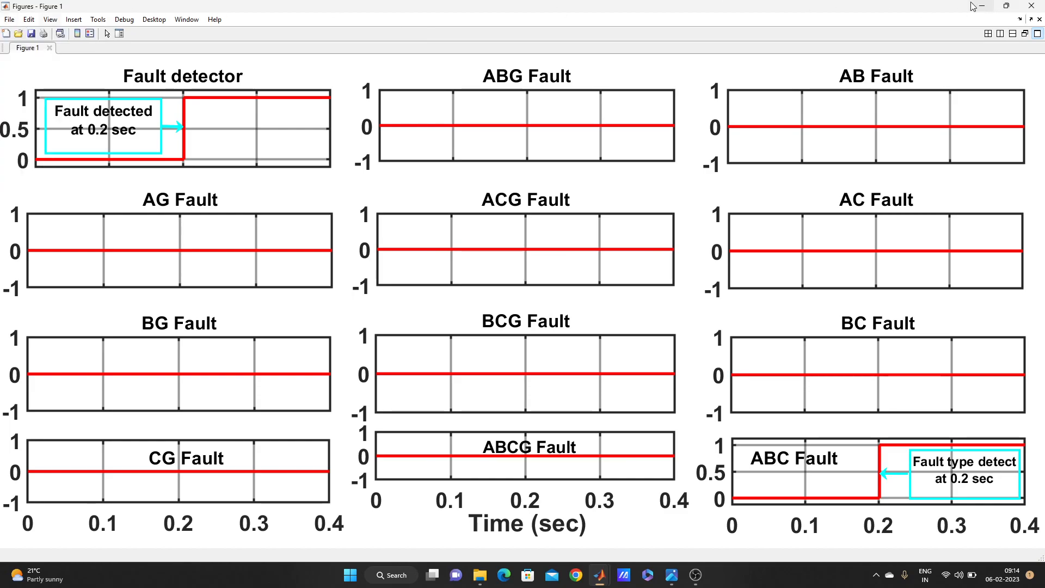
click(49, 19)
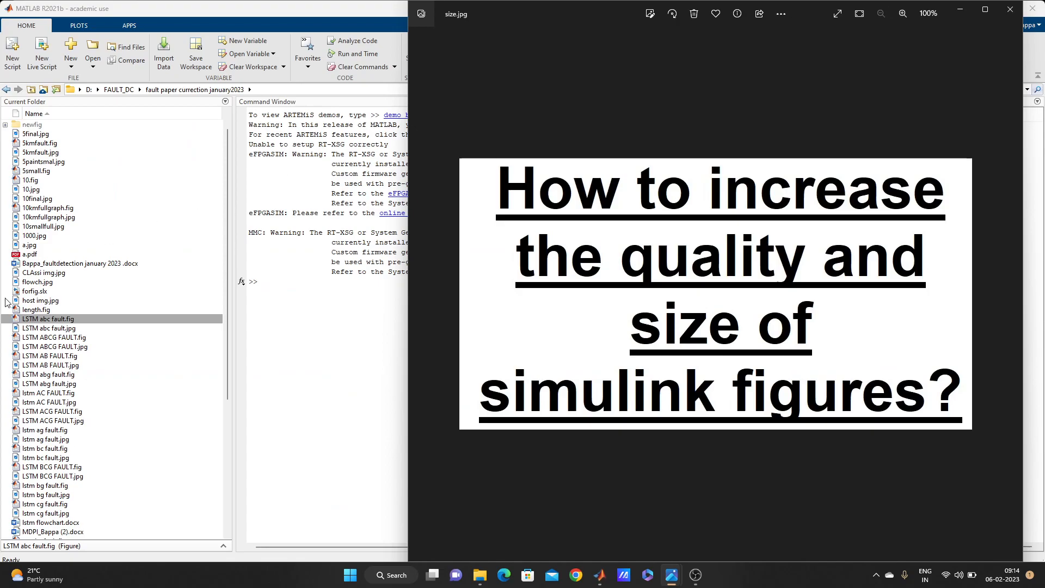
mouse_move(501, 526)
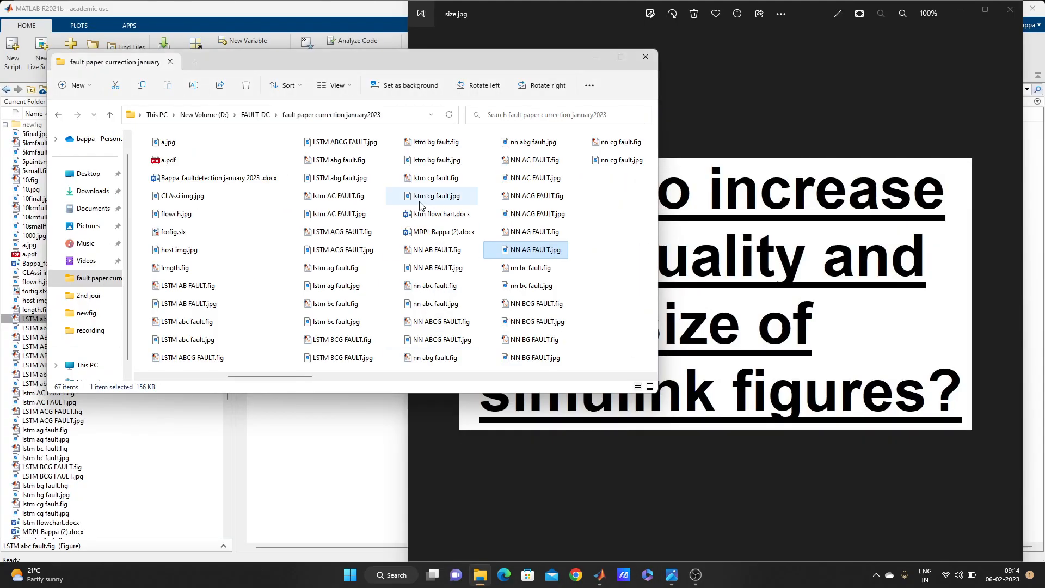
mouse_move(336, 213)
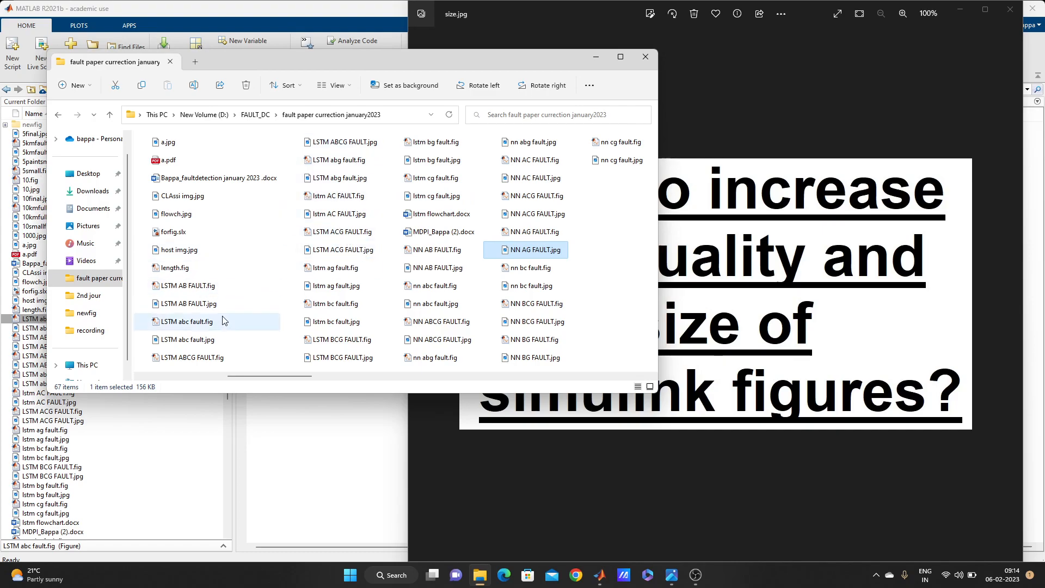
View LSTM abc fault.jpg's Properties Details, showing 143 KB at 1920 × 673 pixels
click(188, 340)
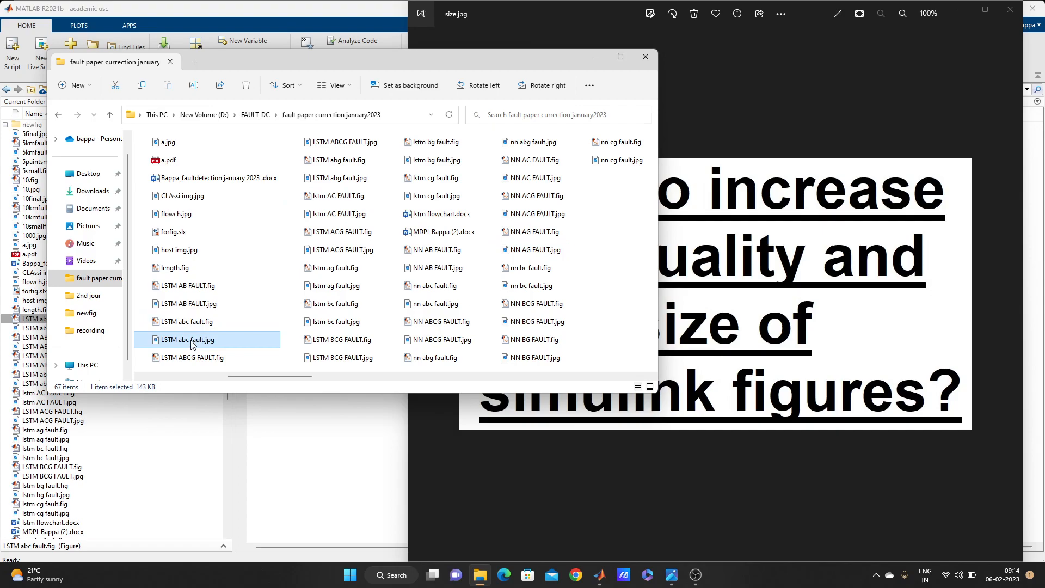
right_click(188, 339)
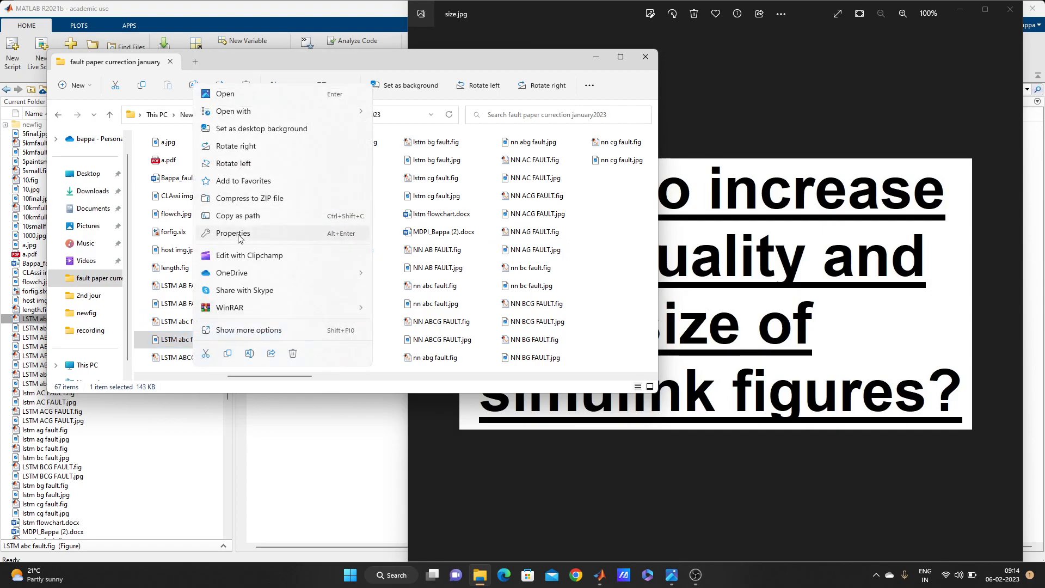
click(232, 232)
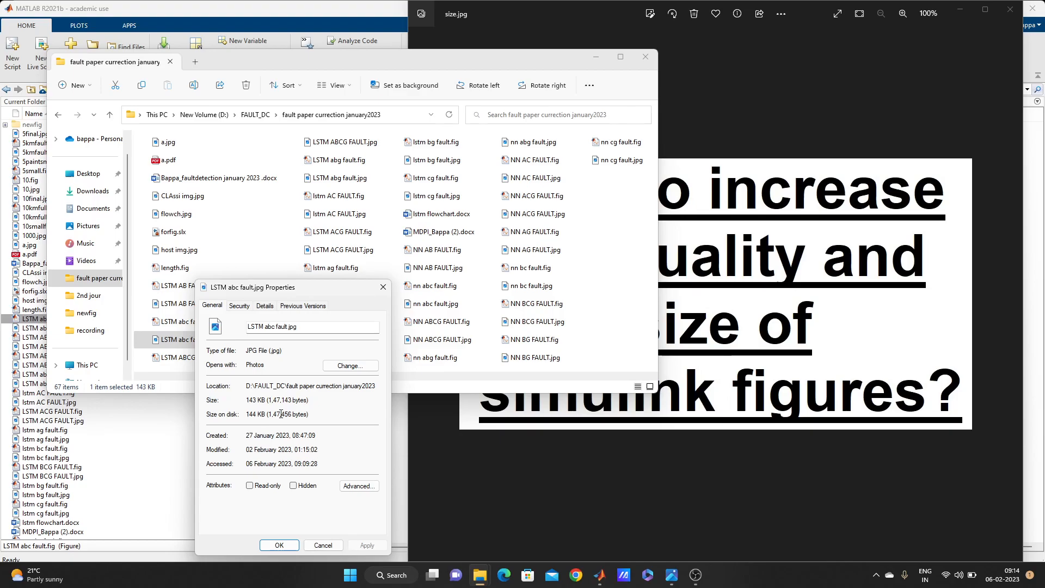
mouse_move(272, 306)
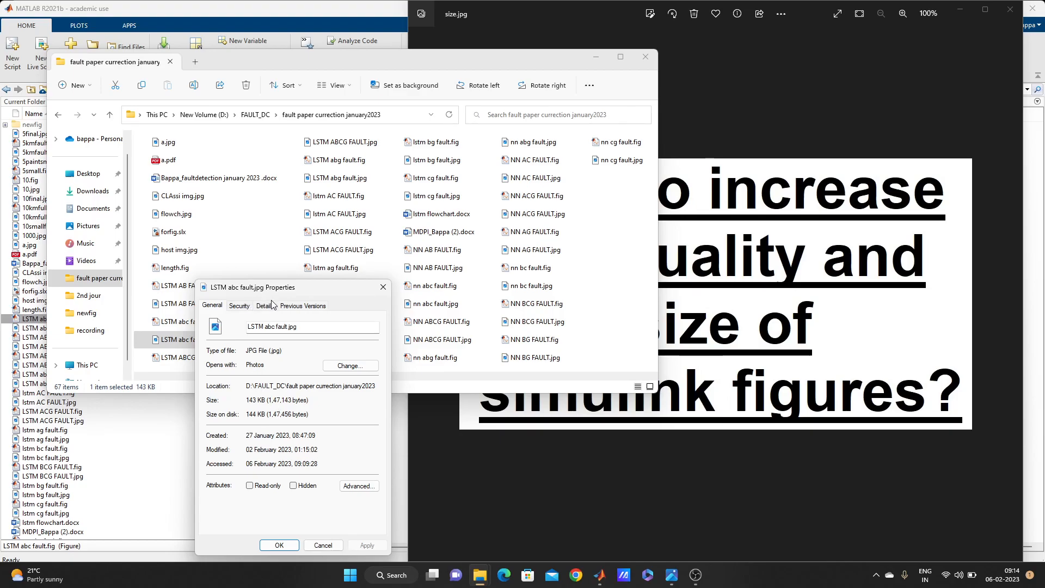
click(264, 305)
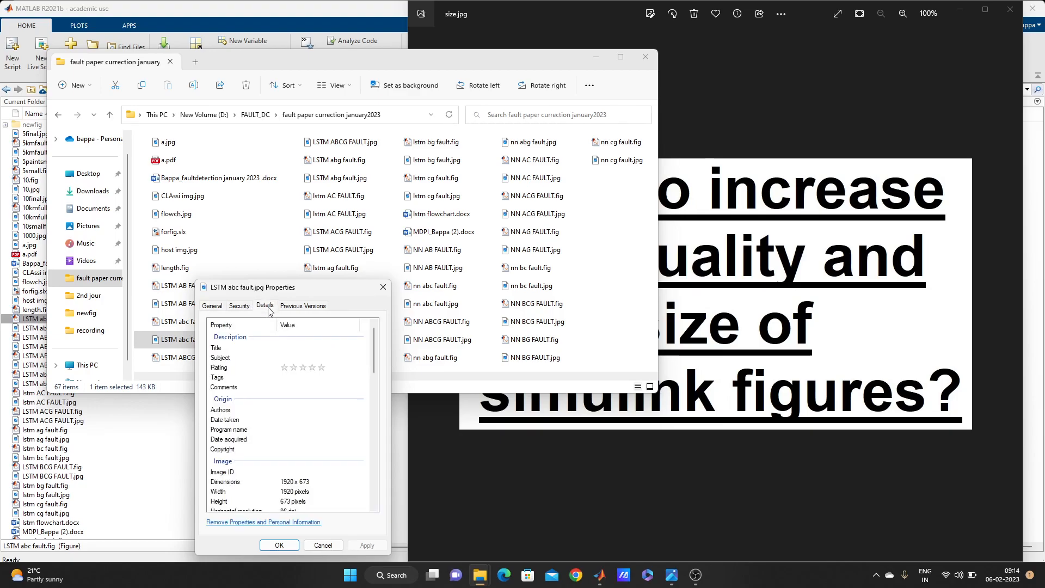
scroll(down, 3)
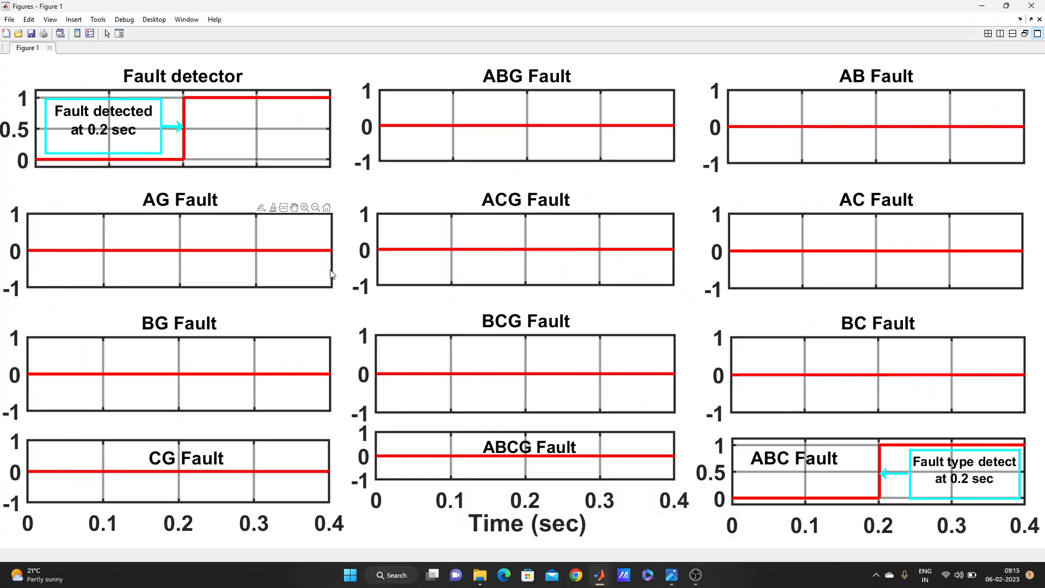
mouse_move(12, 14)
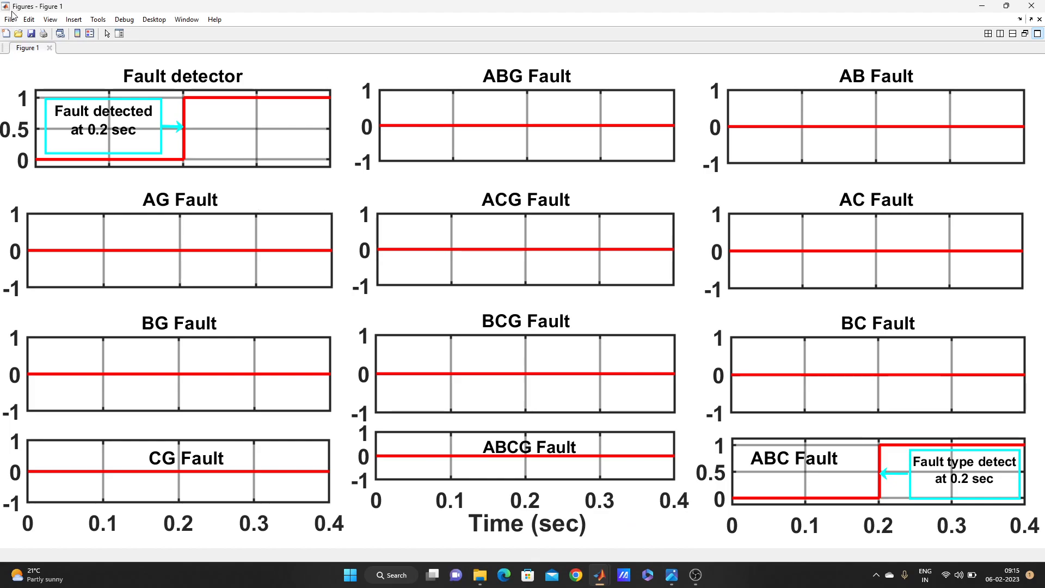
Open File > Export Setup for the fault-detection figure
click(11, 19)
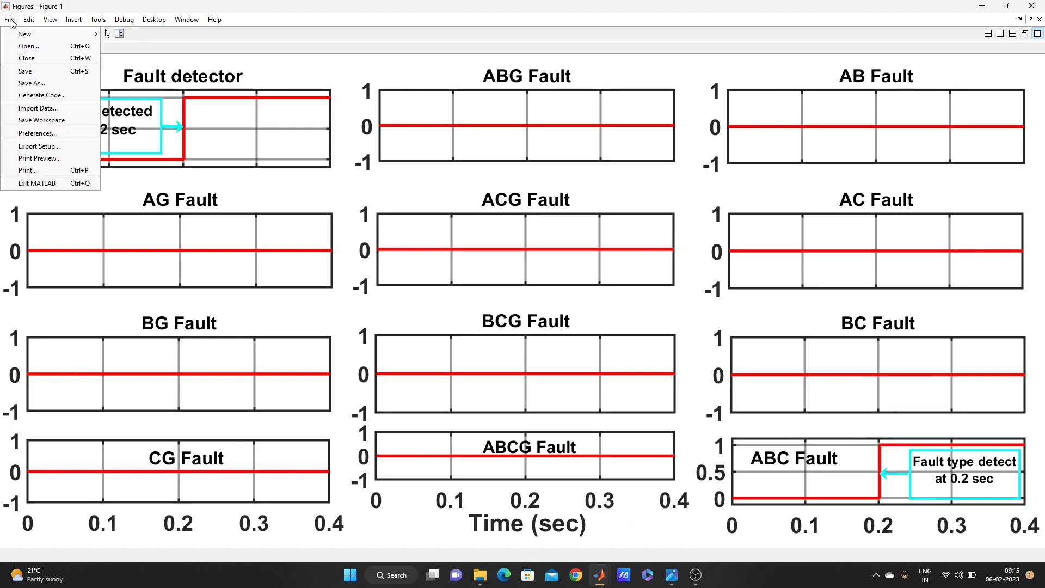
mouse_move(31, 83)
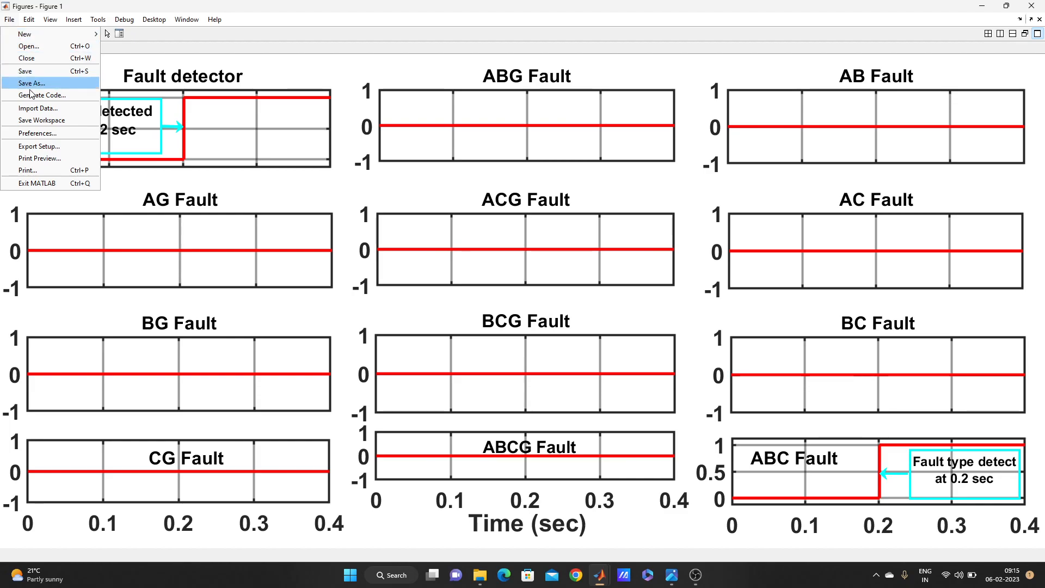
mouse_move(47, 145)
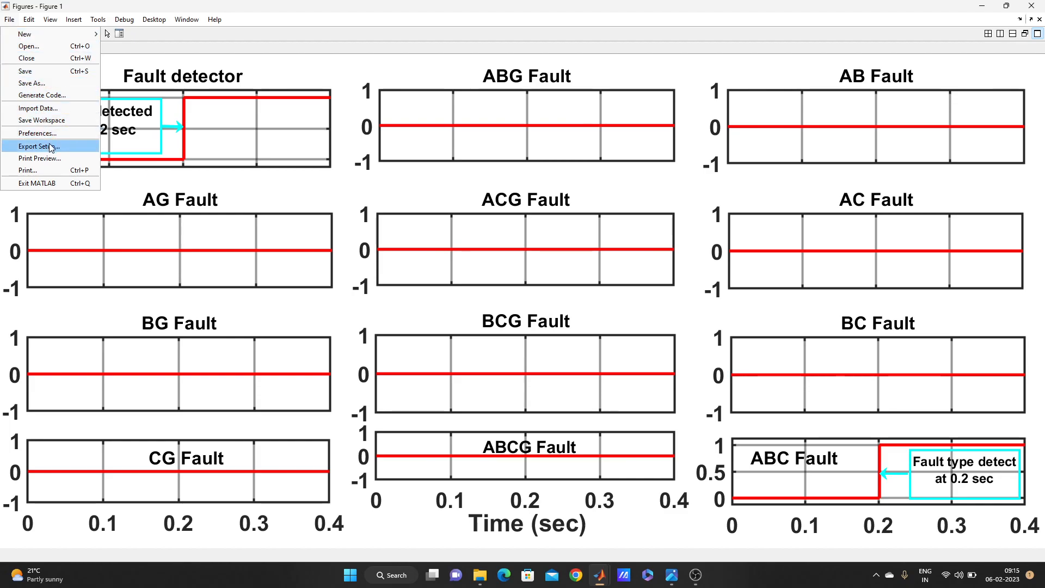
click(37, 145)
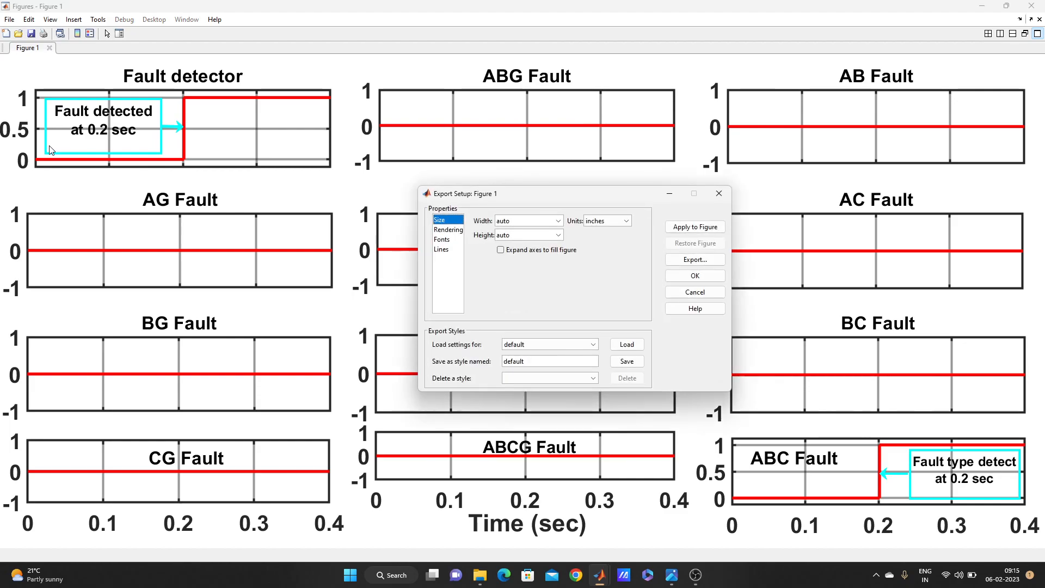
mouse_move(338, 193)
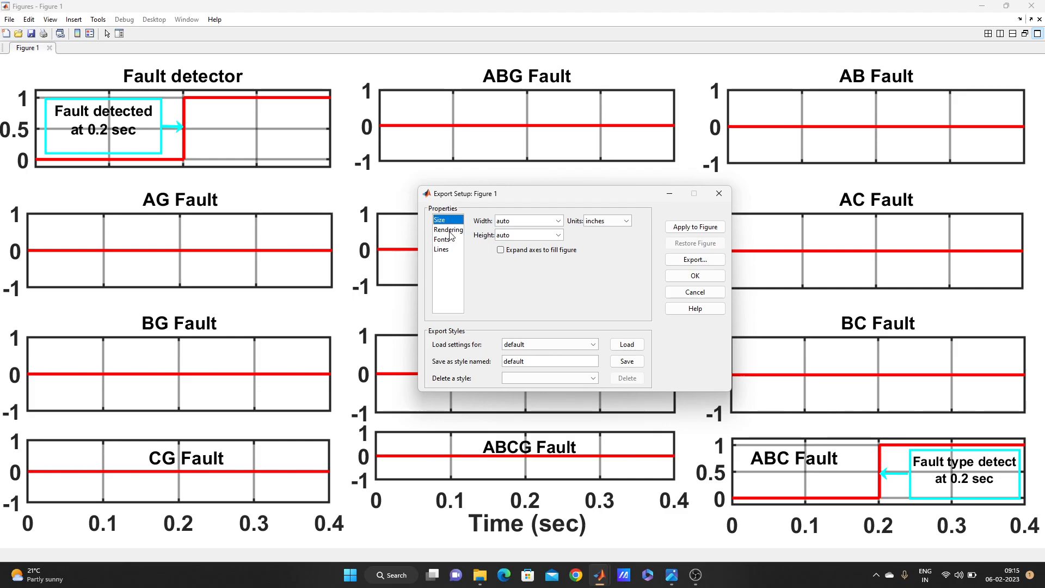
Enter 500 dpi under Rendering resolution and apply it to the figure
click(448, 229)
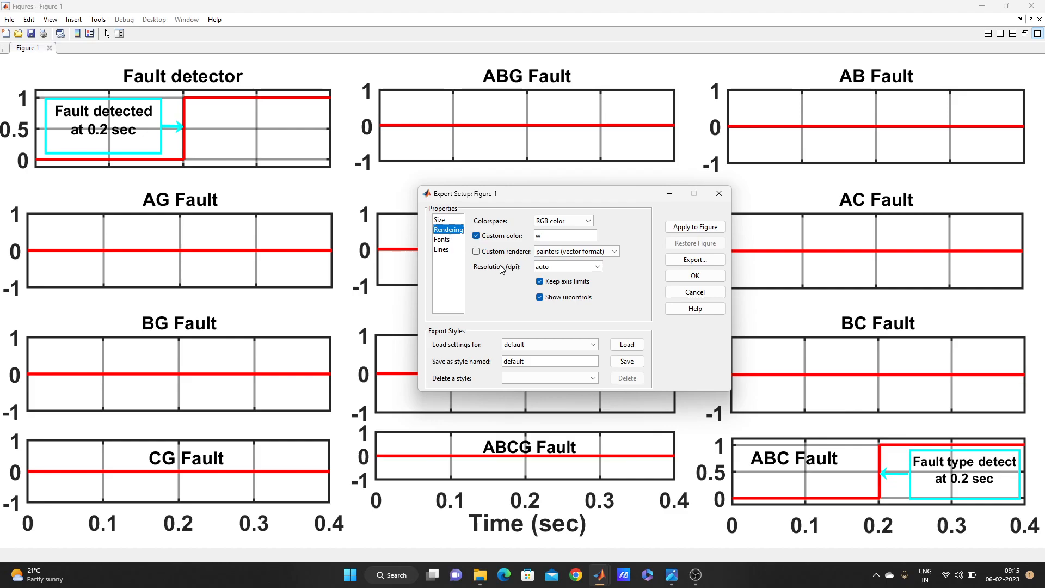
mouse_move(519, 277)
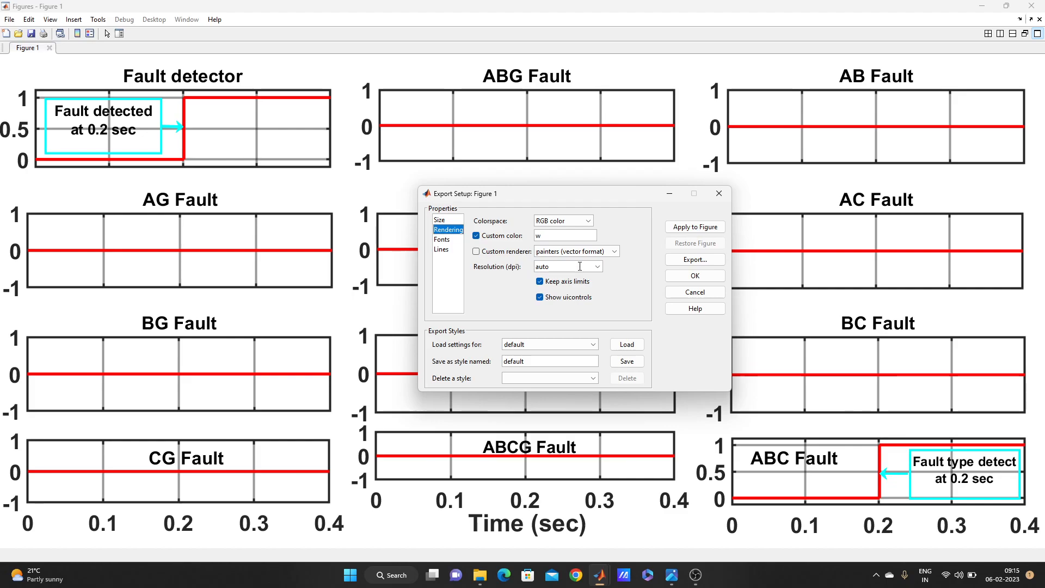
click(595, 267)
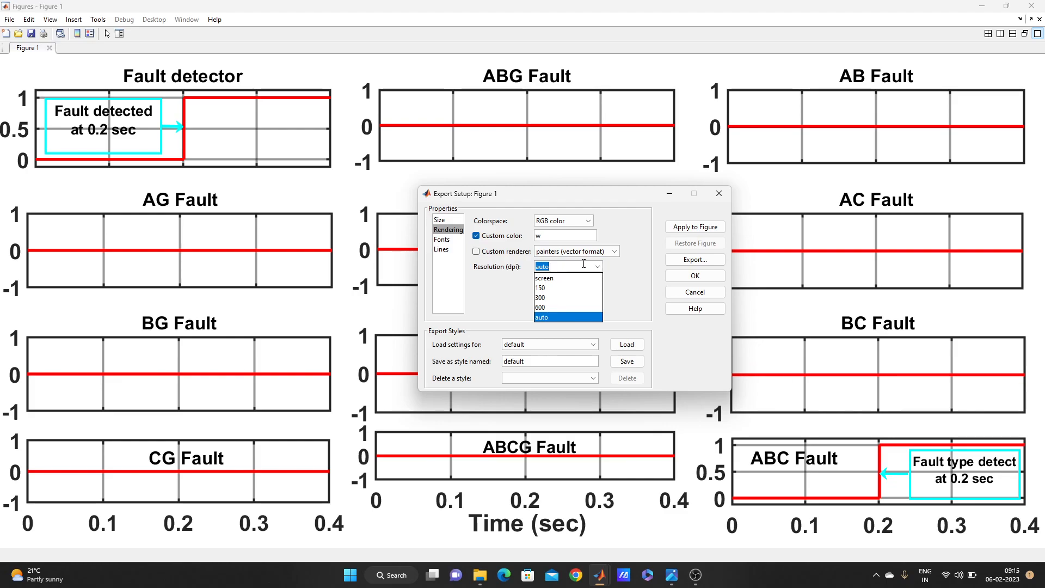
text(500)
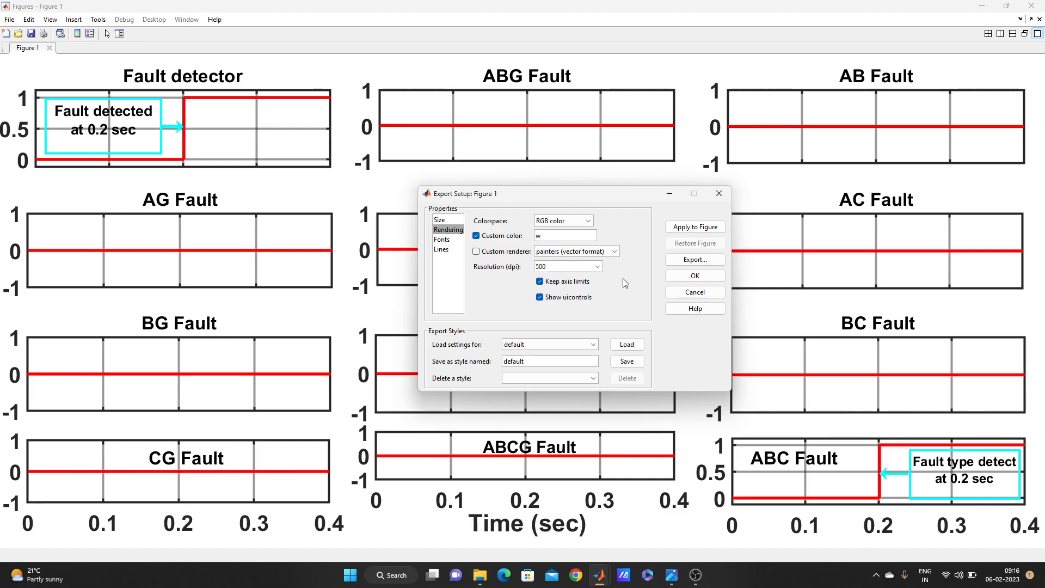
mouse_move(667, 534)
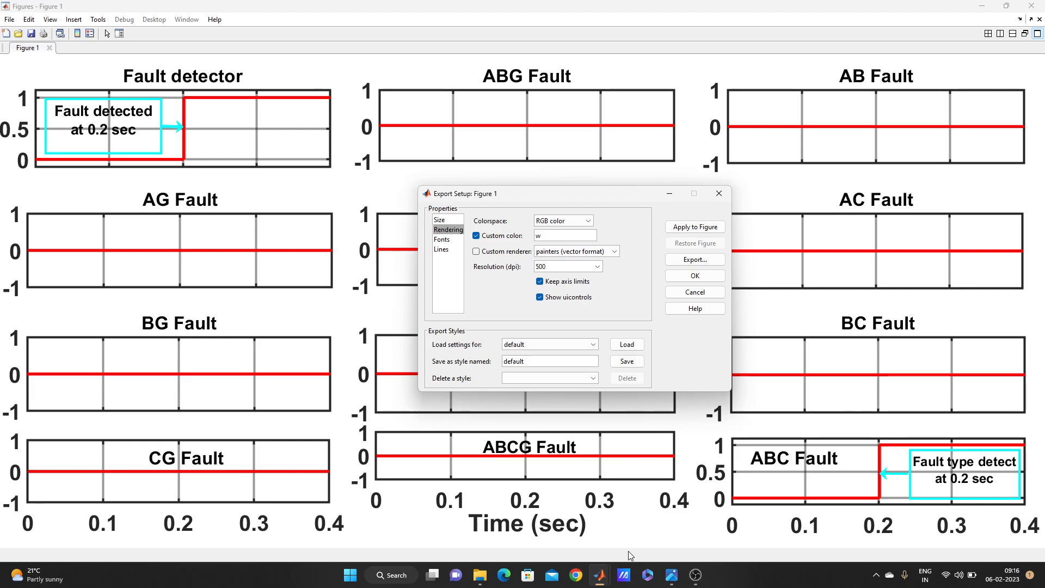
click(565, 266)
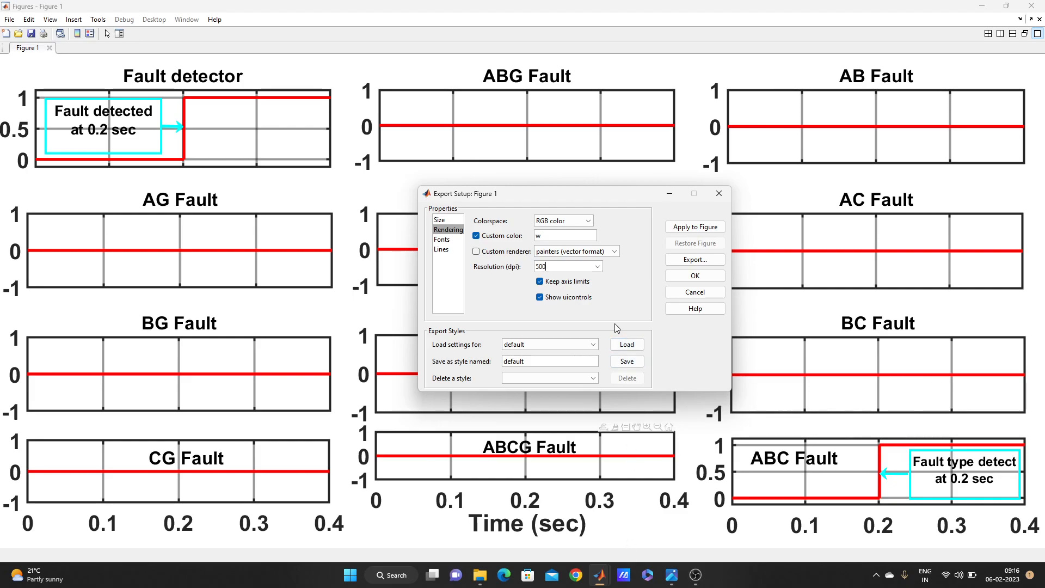
mouse_move(625, 299)
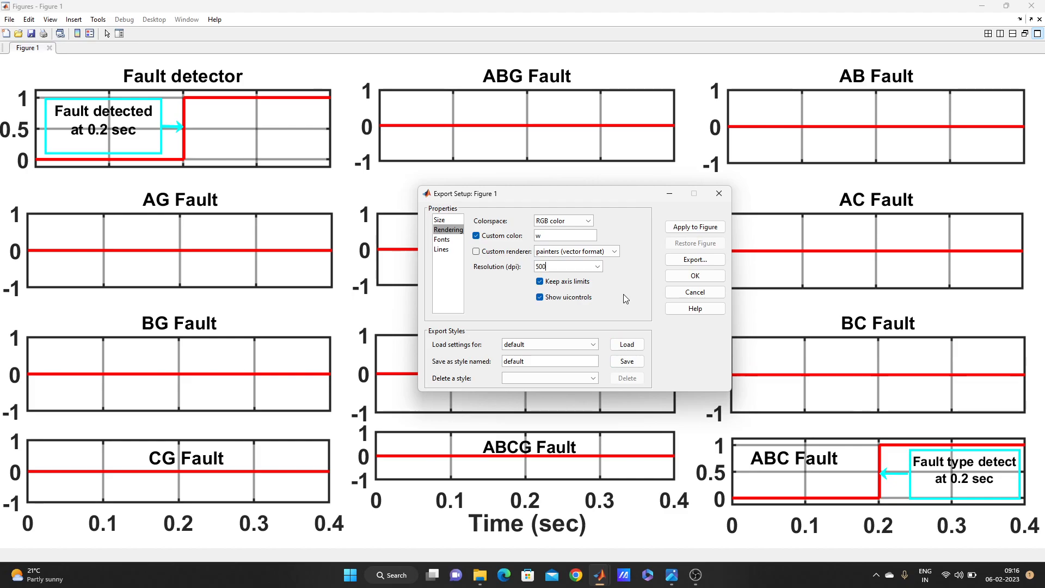
mouse_move(677, 248)
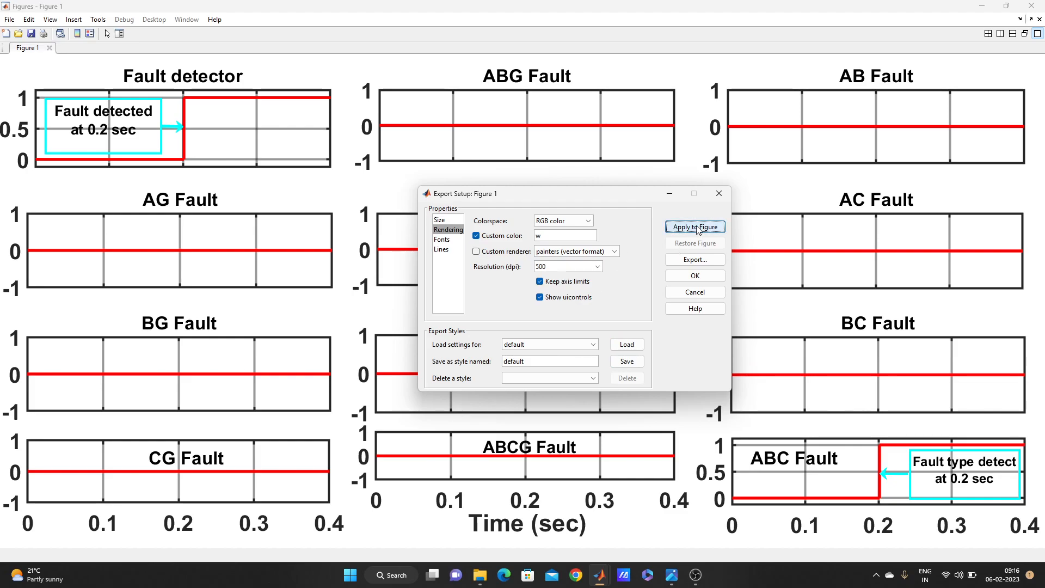
click(695, 227)
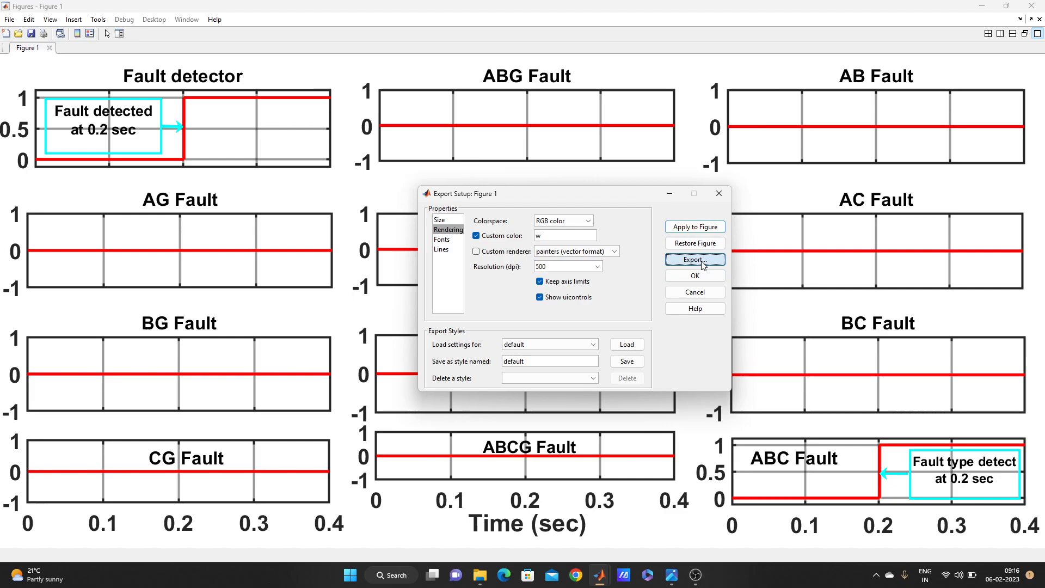
Export the figure as the JPEG LSTM abc fault.jpg into the newfig folder
click(694, 259)
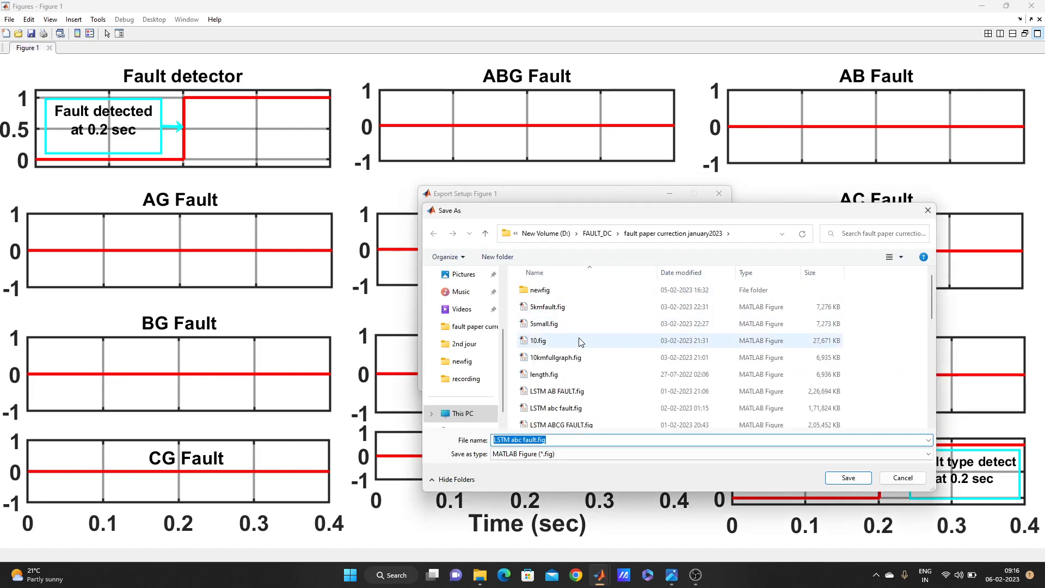
click(540, 289)
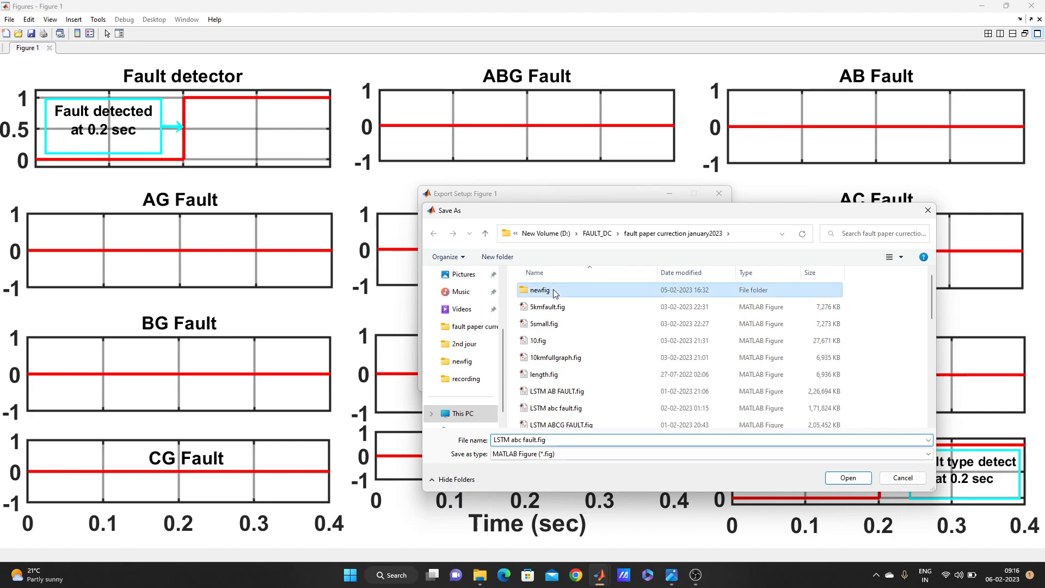
double_click(540, 289)
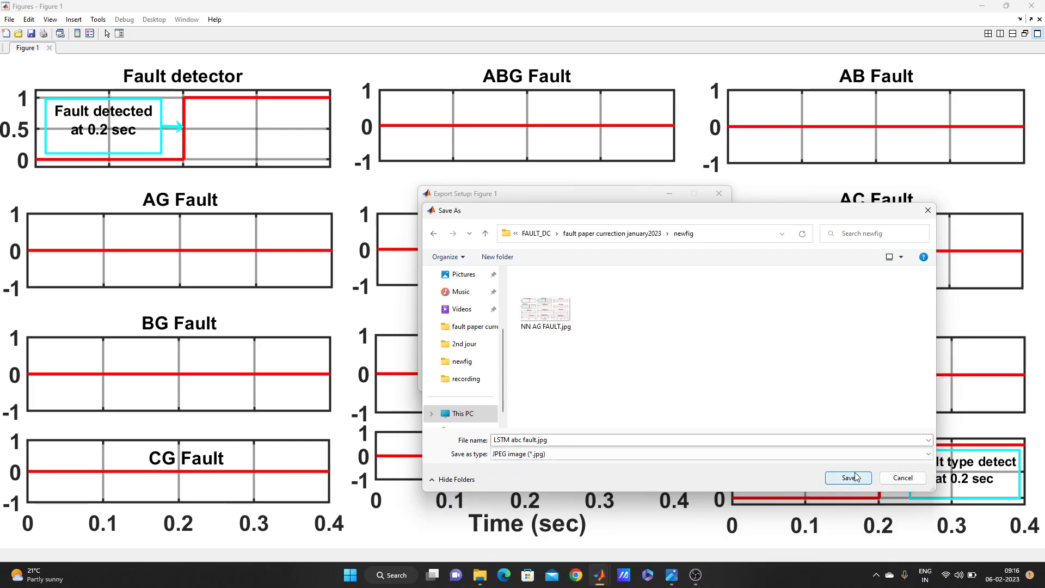
click(901, 477)
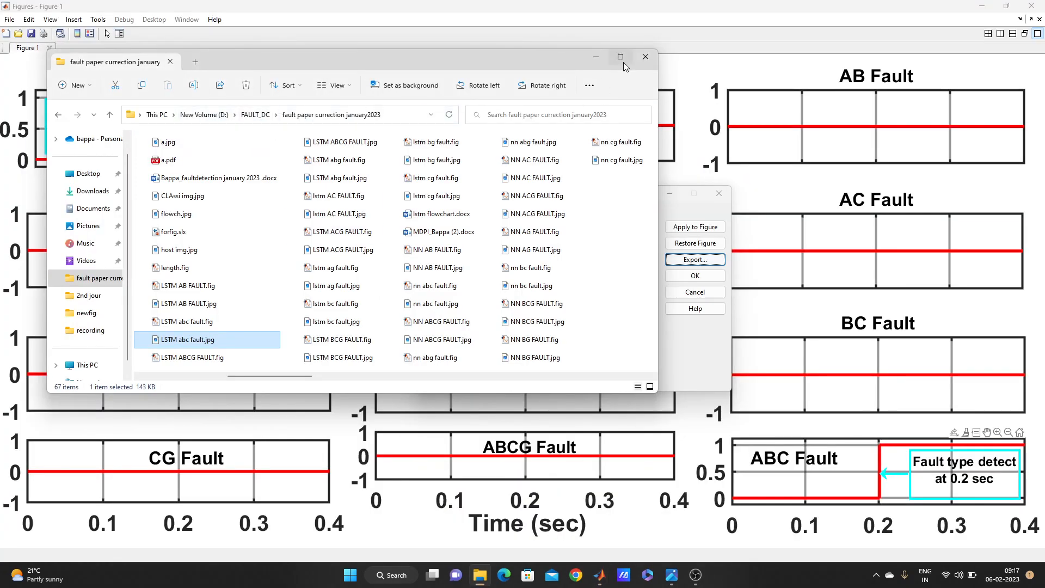
Maximize File Explorer, open the newfig folder, and close the Export Setup dialog
click(619, 56)
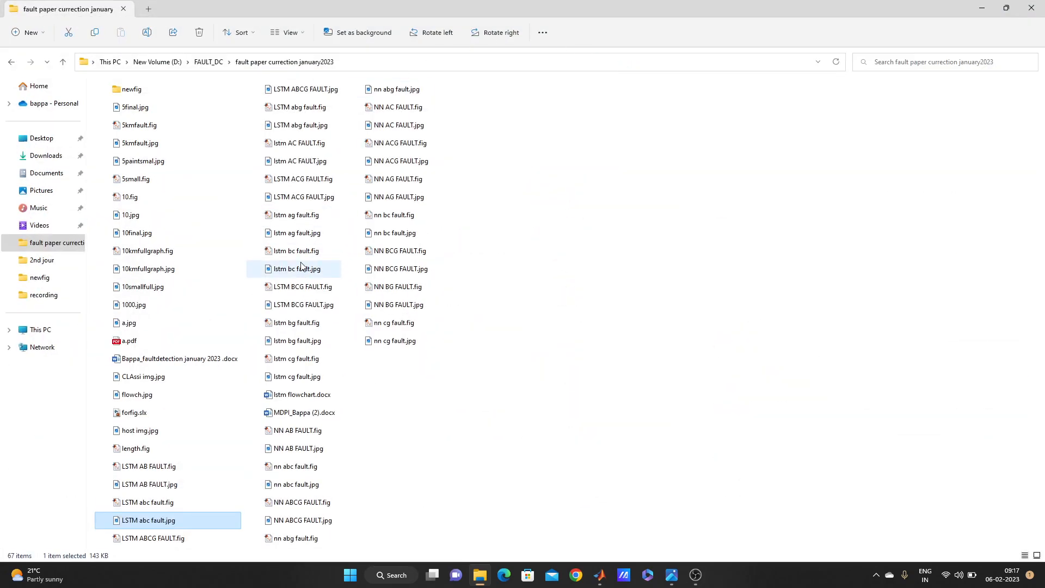
double_click(131, 89)
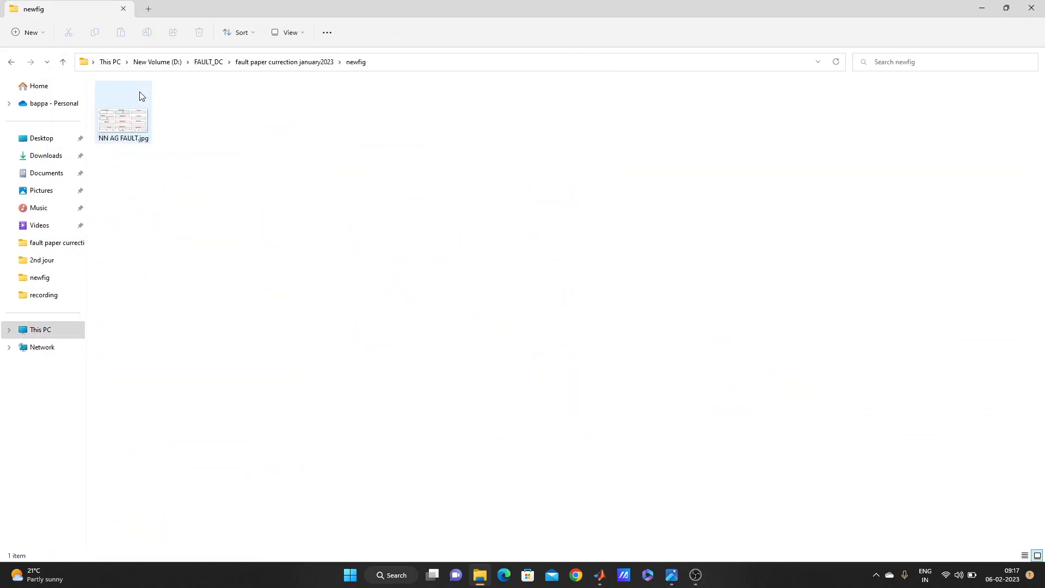
click(665, 499)
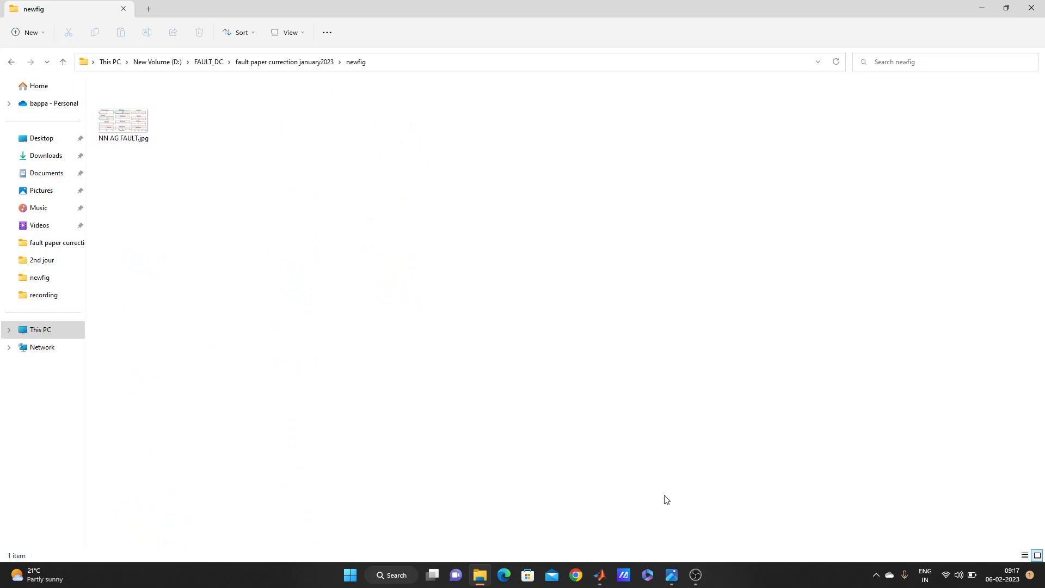
mouse_move(599, 575)
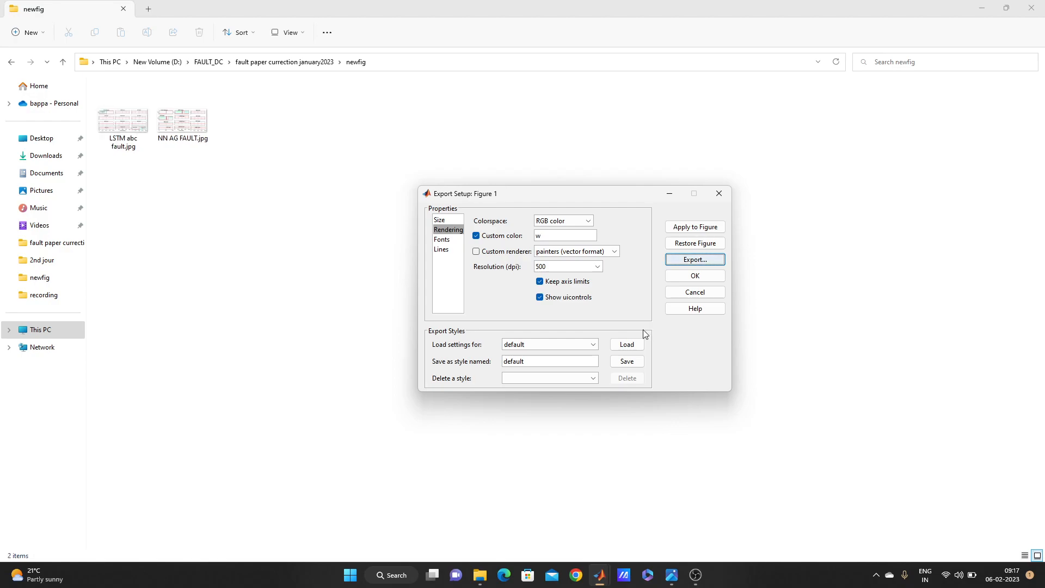
mouse_move(736, 216)
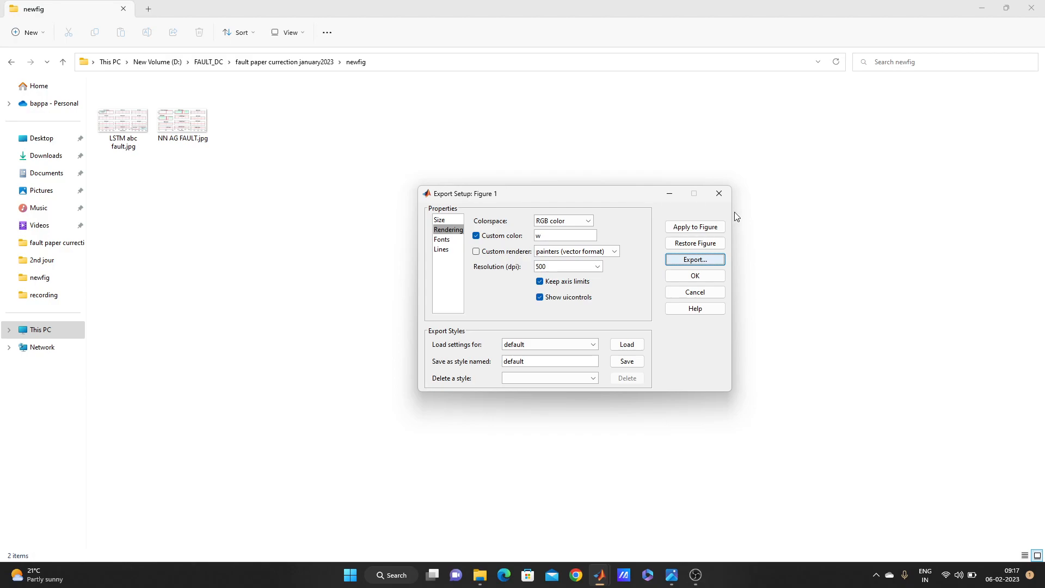
mouse_move(719, 194)
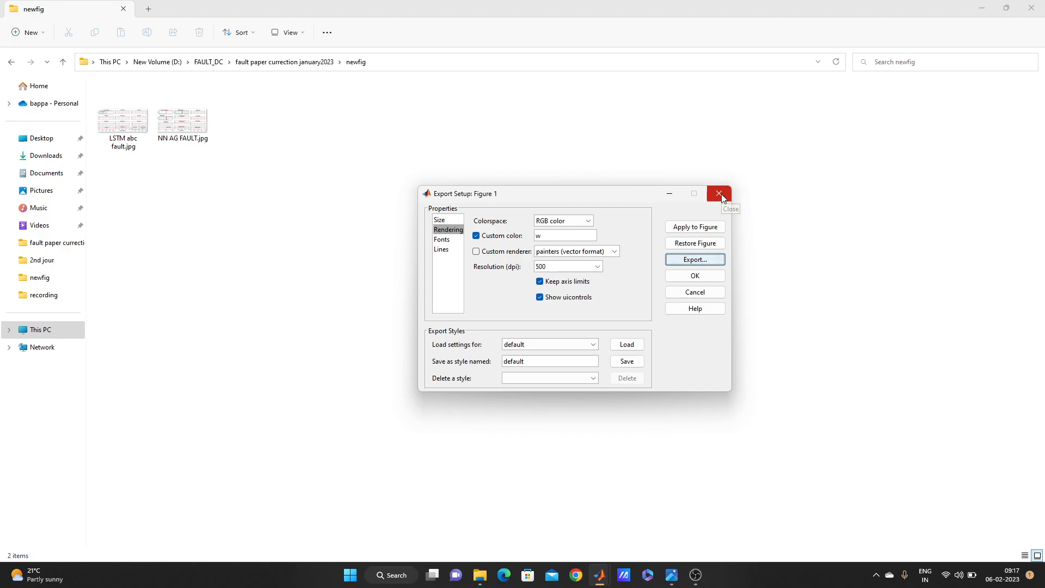
click(718, 193)
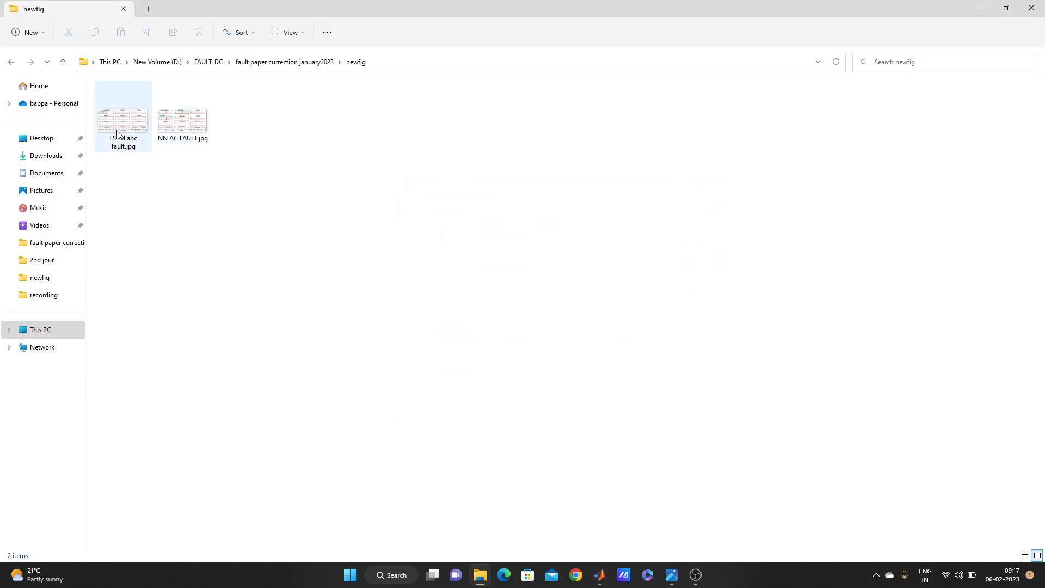
Preview the exported LSTM abc fault.jpg in Photos, then close the preview
click(123, 121)
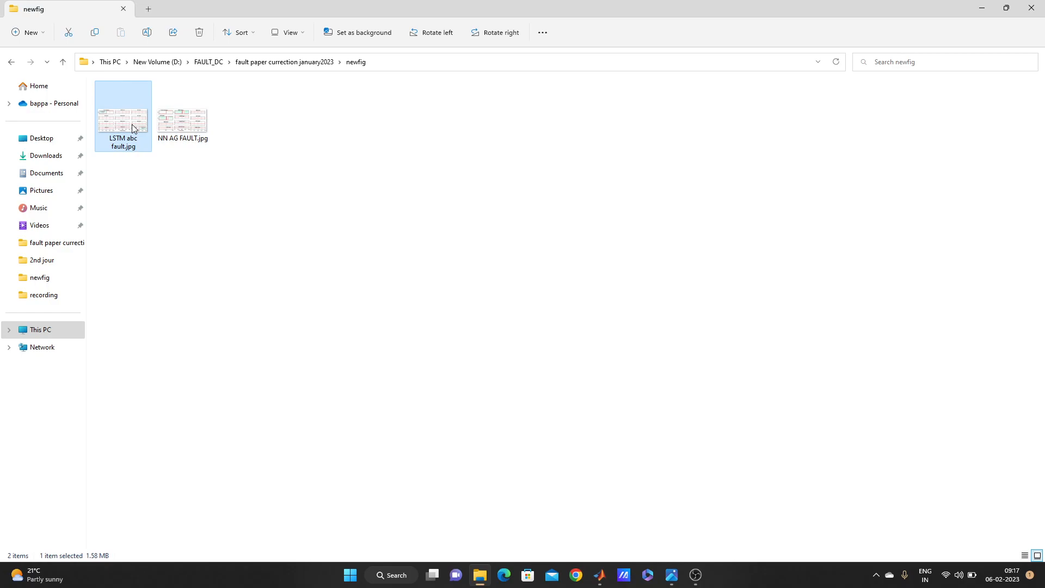
double_click(123, 119)
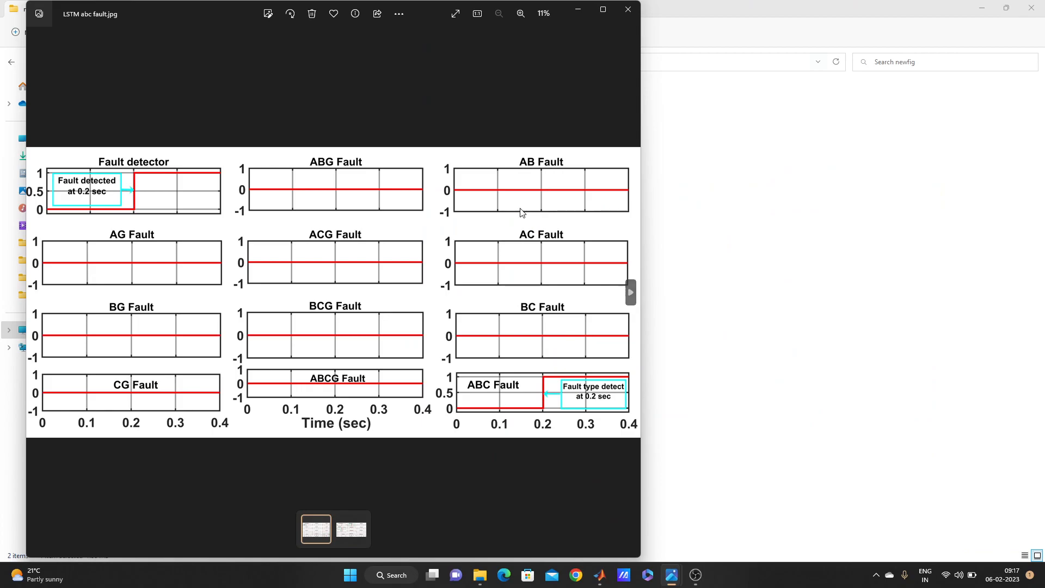
mouse_move(616, 57)
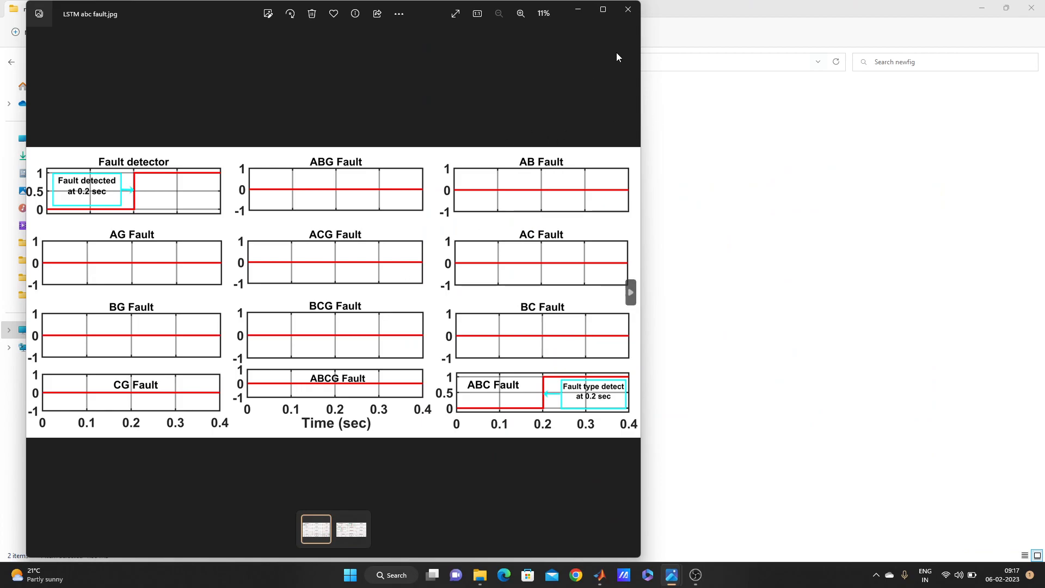
click(626, 9)
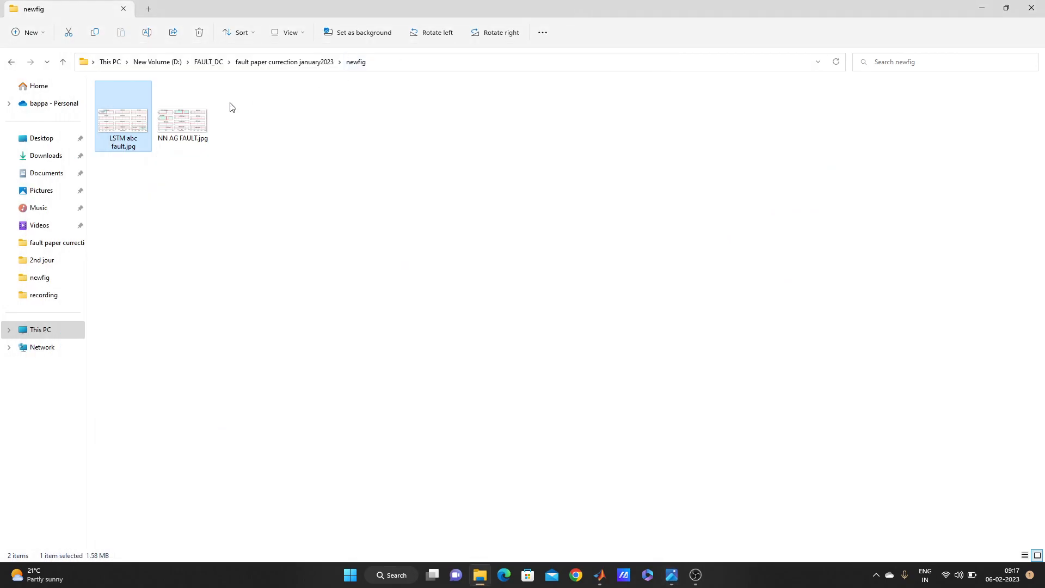
Verify the new LSTM abc fault.jpg is 1.58 MB, 10000 × 4729 pixels, then return to MATLAB
right_click(122, 120)
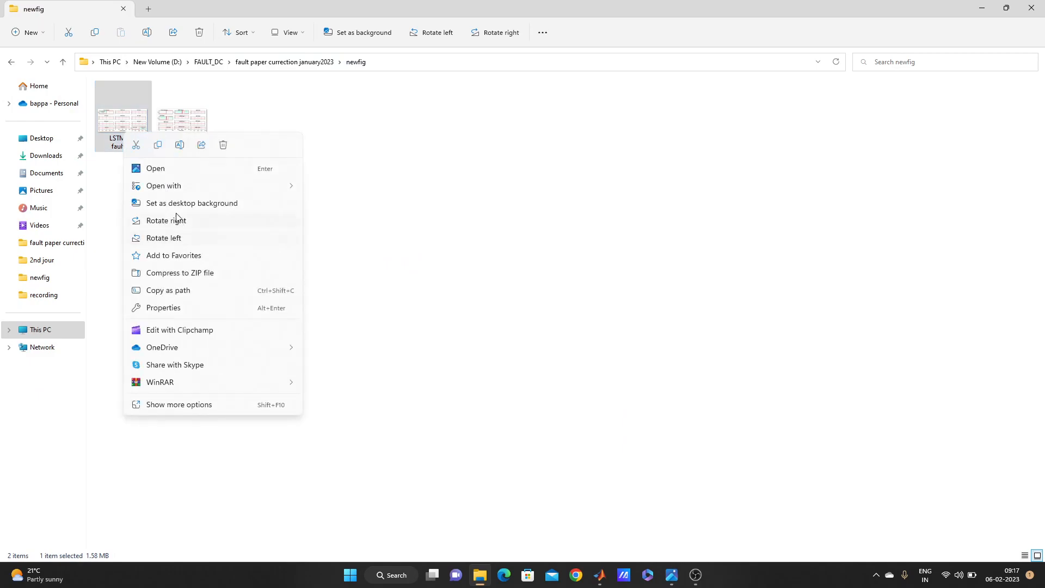
mouse_move(191, 202)
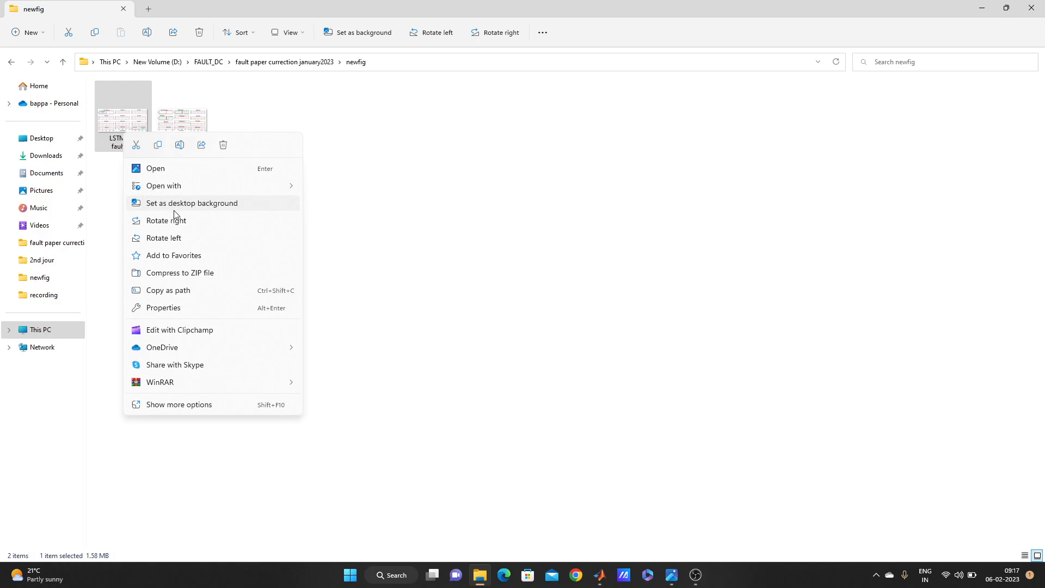
mouse_move(211, 255)
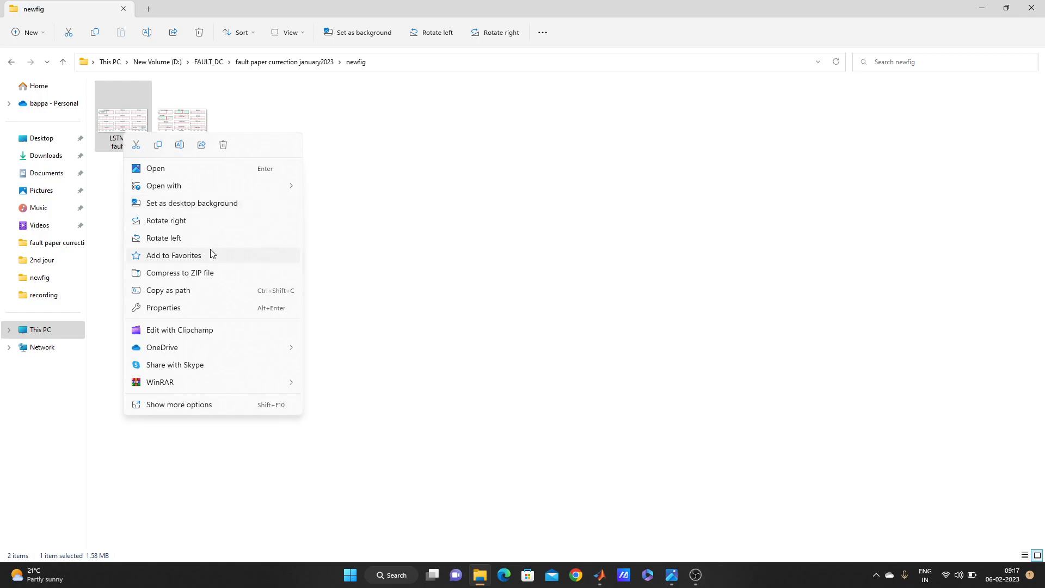
click(163, 307)
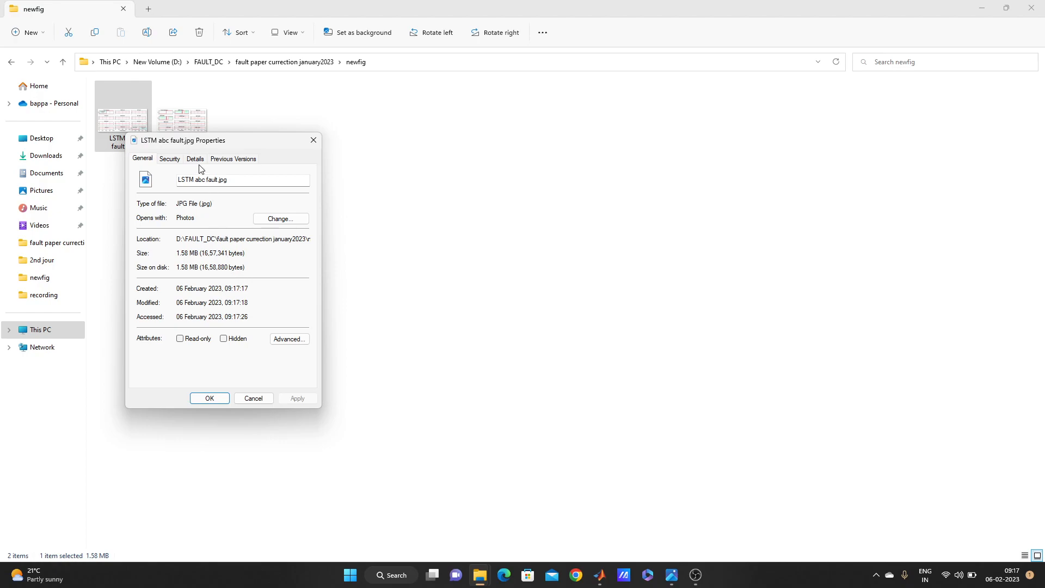
click(194, 158)
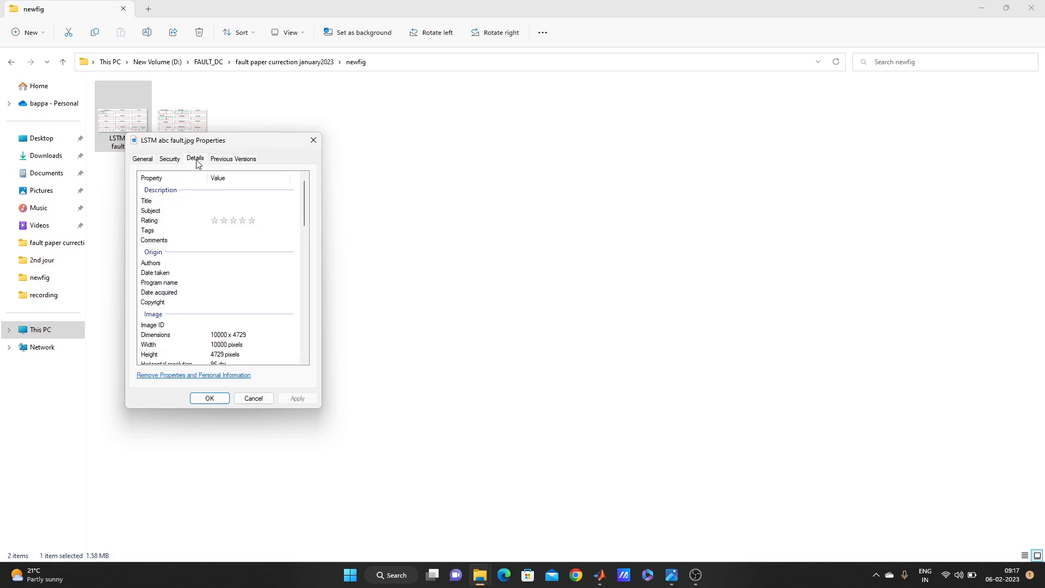
scroll(down, 3)
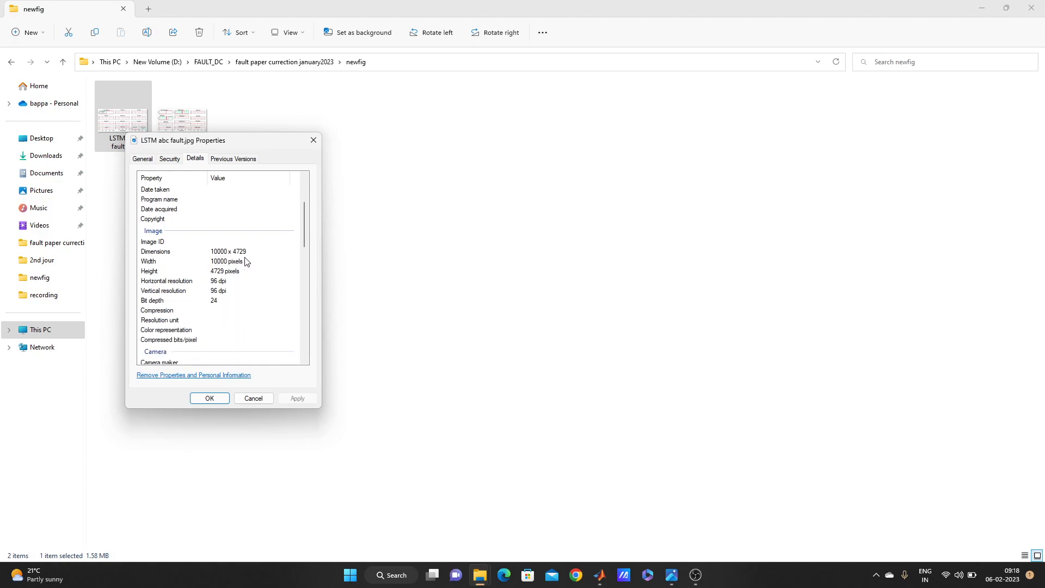
mouse_move(209, 398)
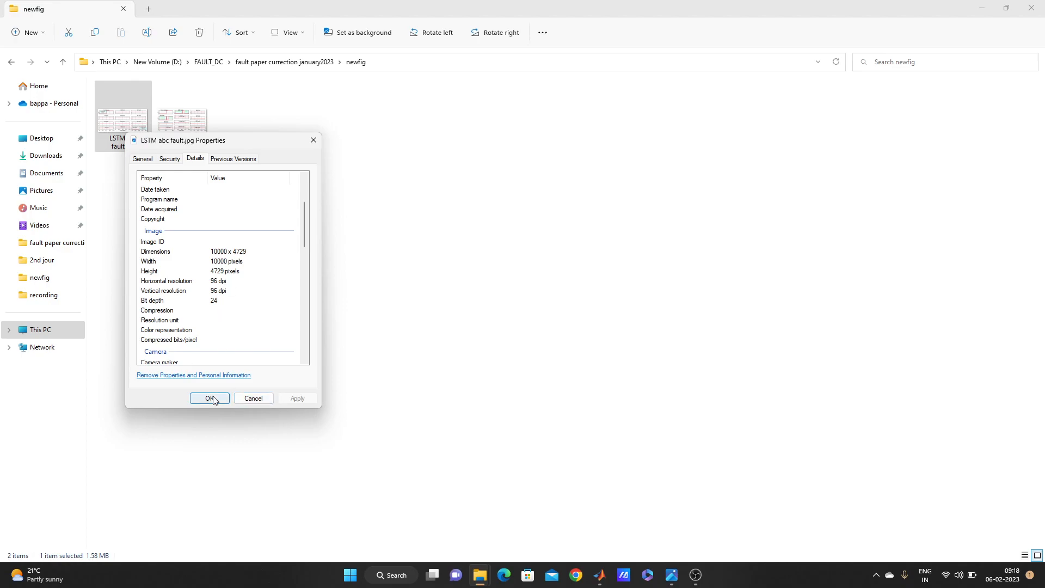
mouse_move(249, 299)
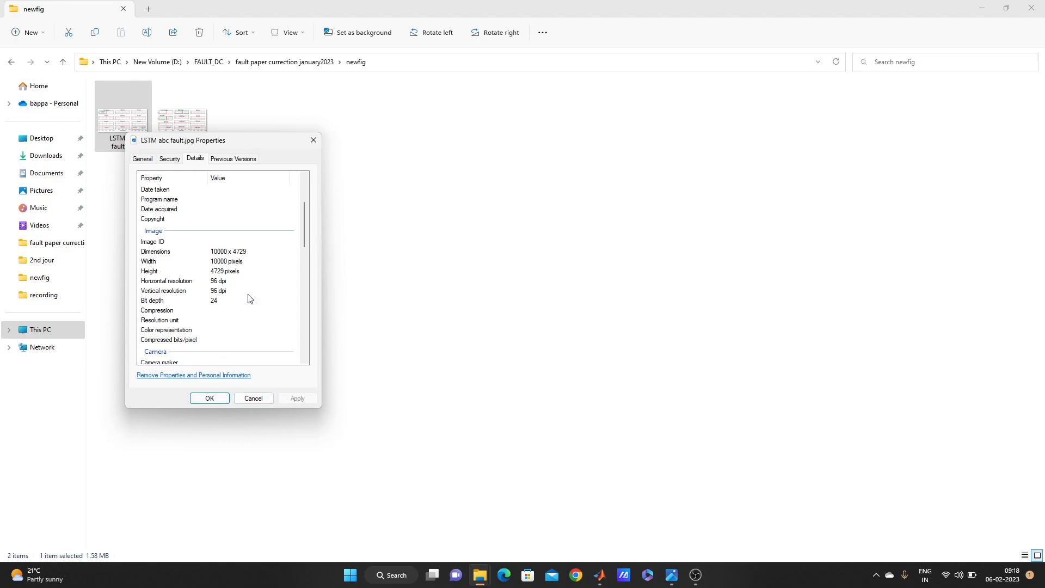
click(209, 398)
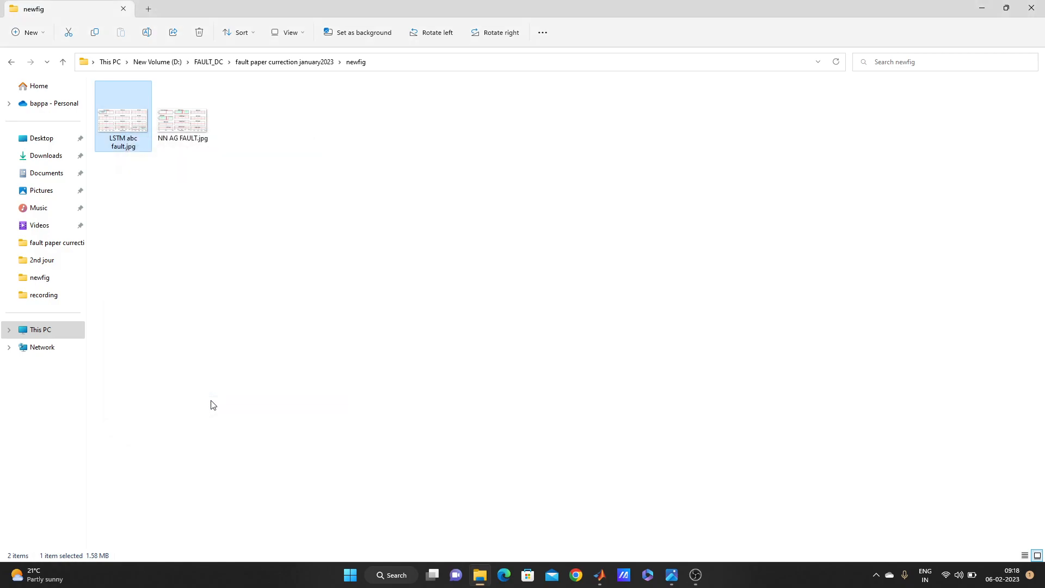
mouse_move(573, 554)
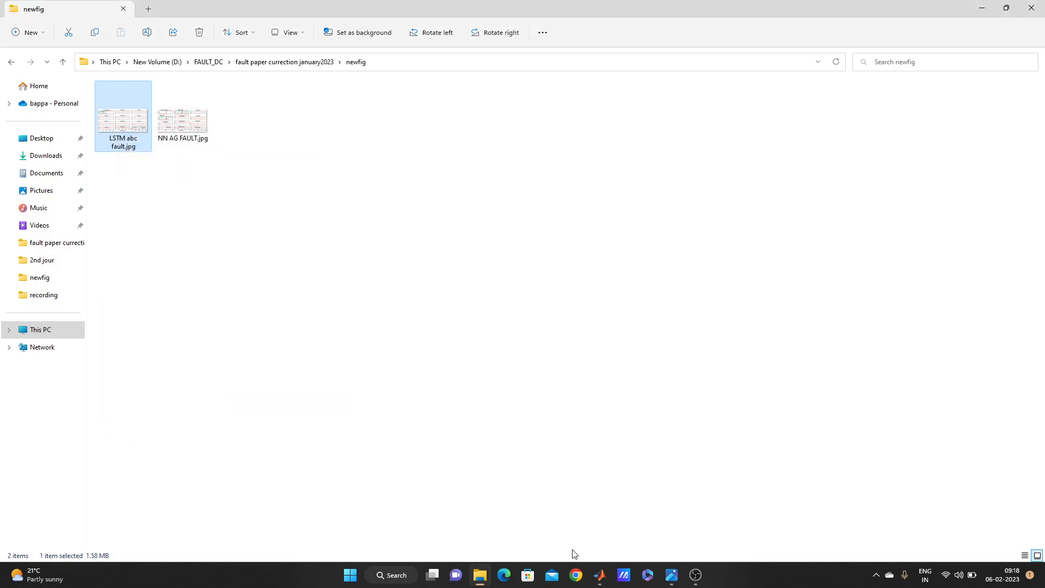
click(599, 575)
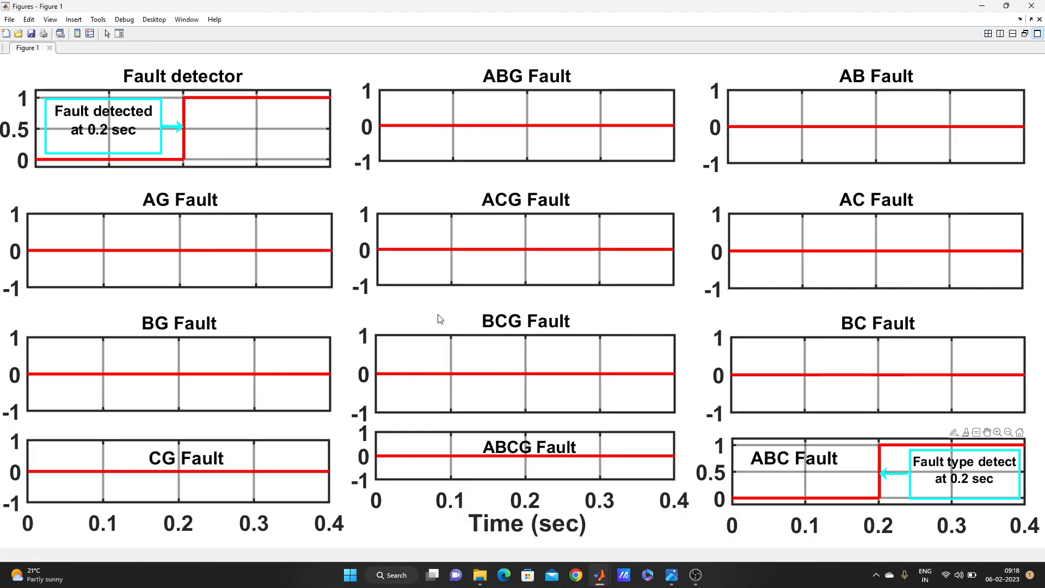
click(9, 19)
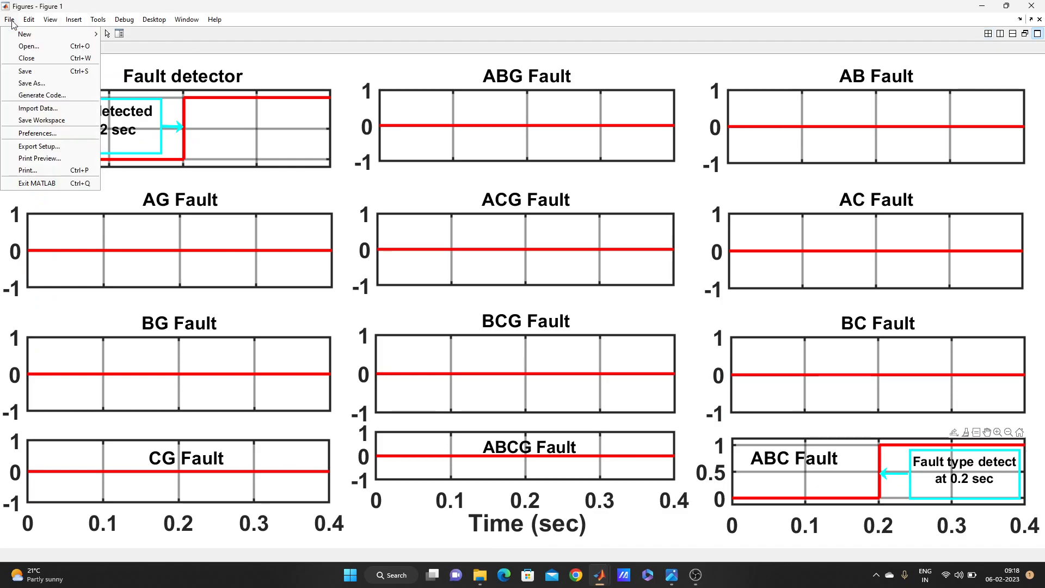
mouse_move(38, 108)
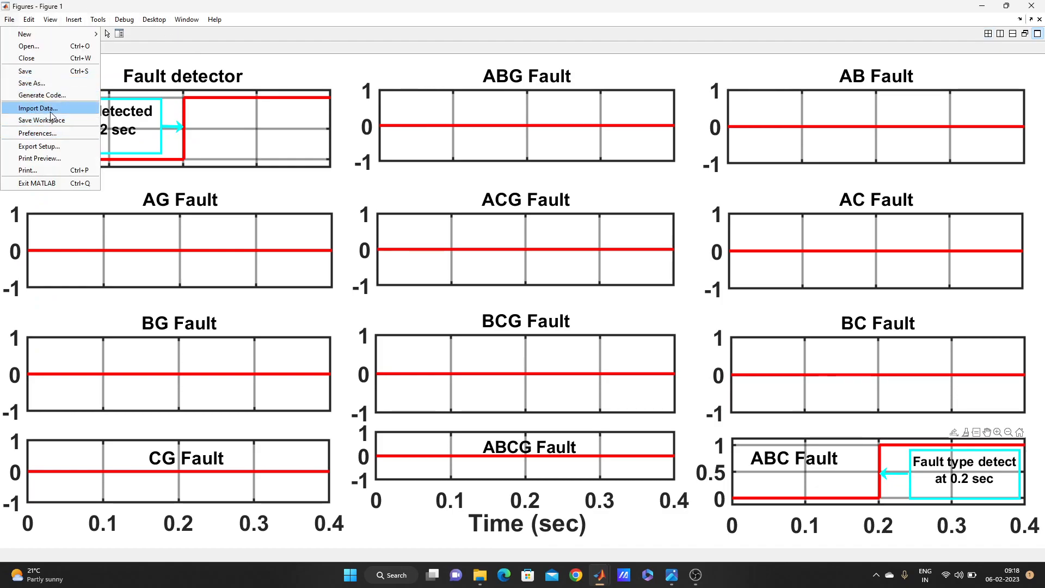
click(38, 146)
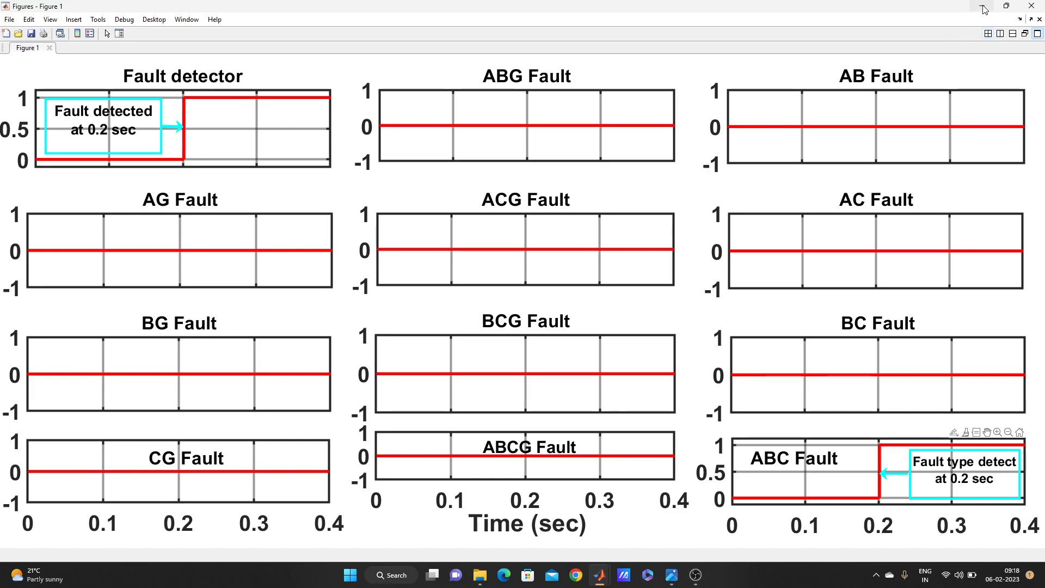
mouse_move(754, 340)
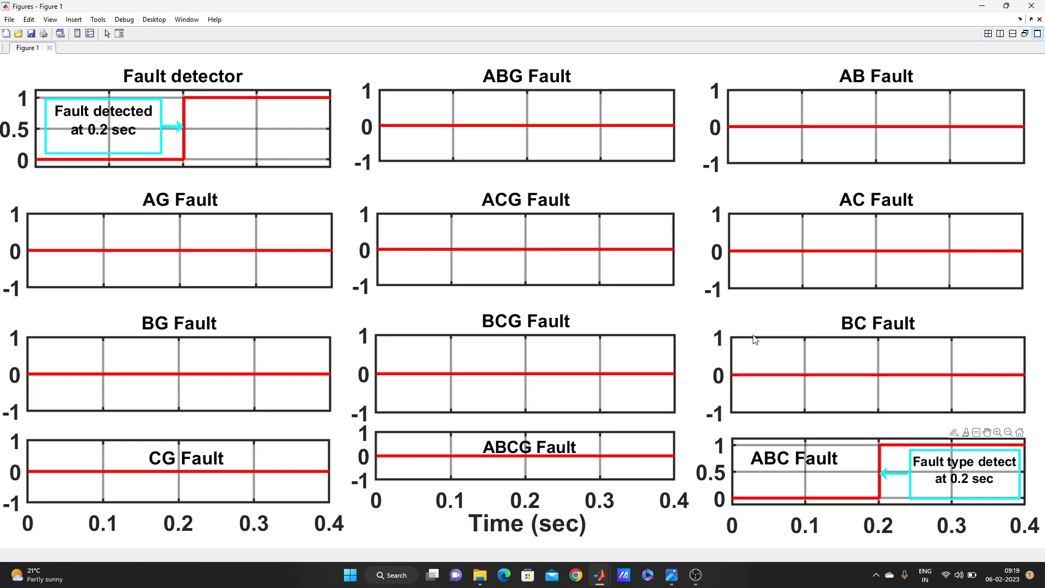
mouse_move(637, 500)
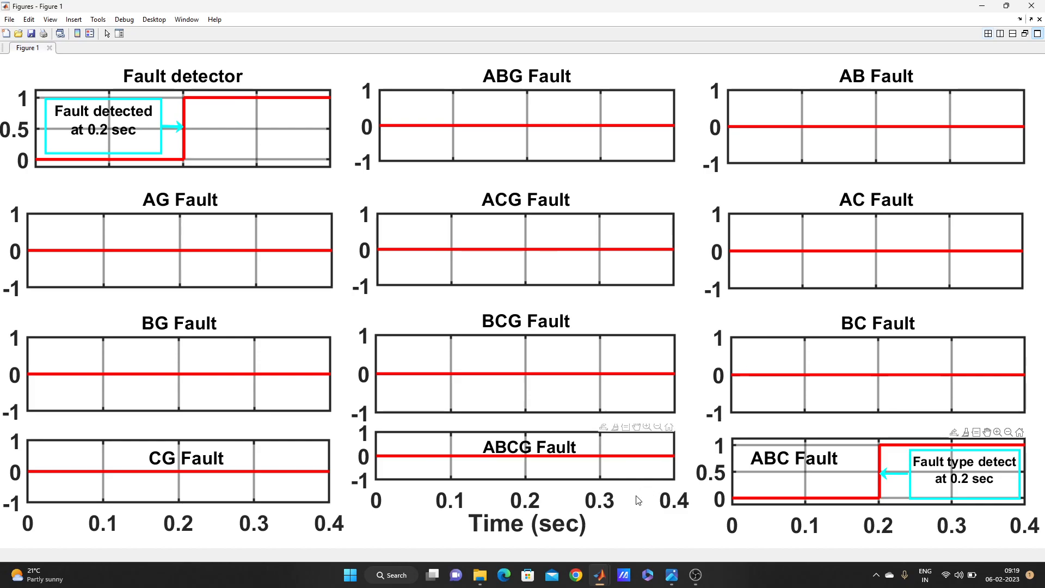